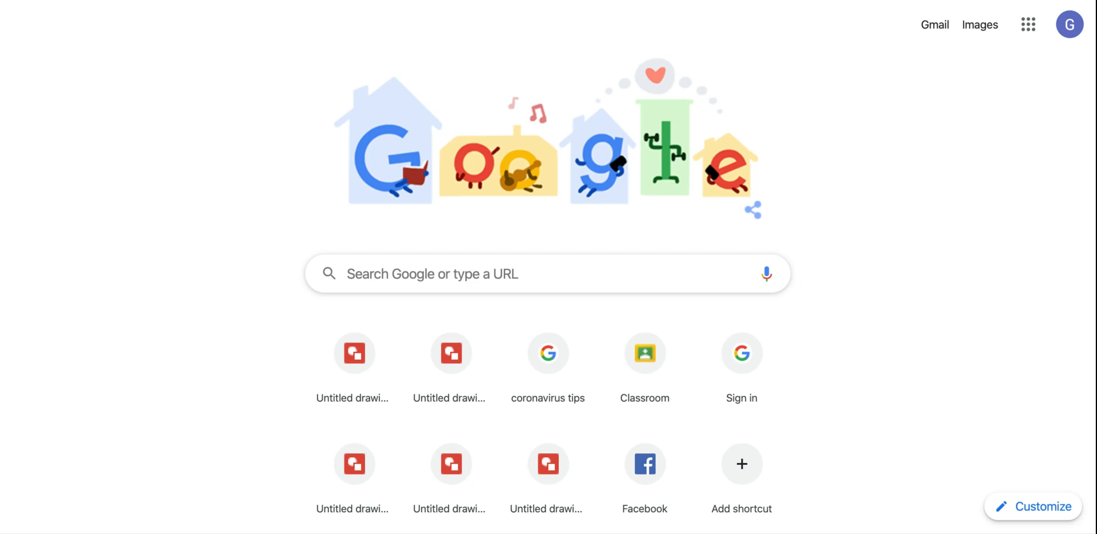
Open a blank untitled drawing from the Chrome new tab shortcut tile
left_click(353, 352)
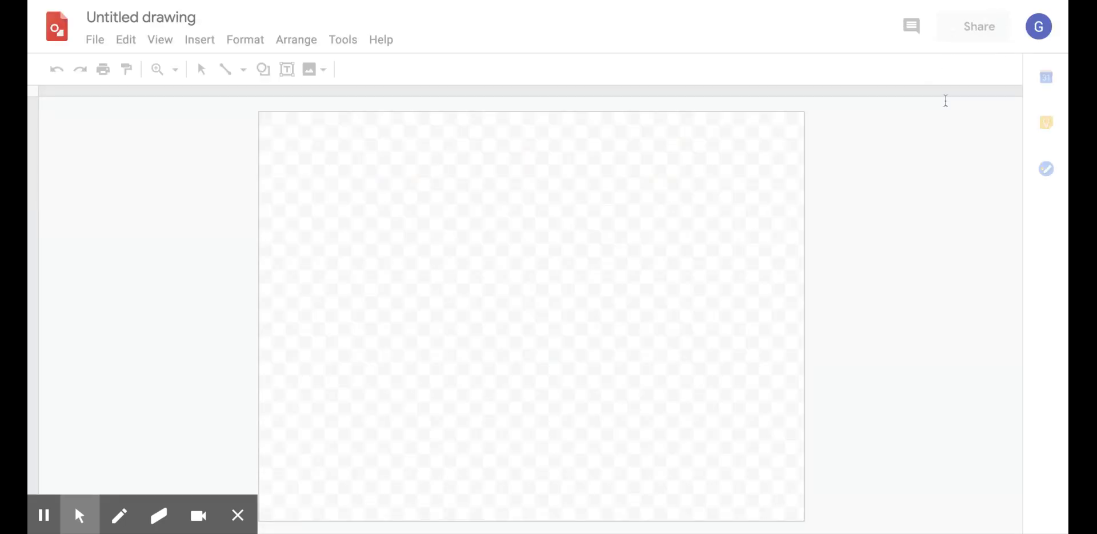
mouse_move(910, 199)
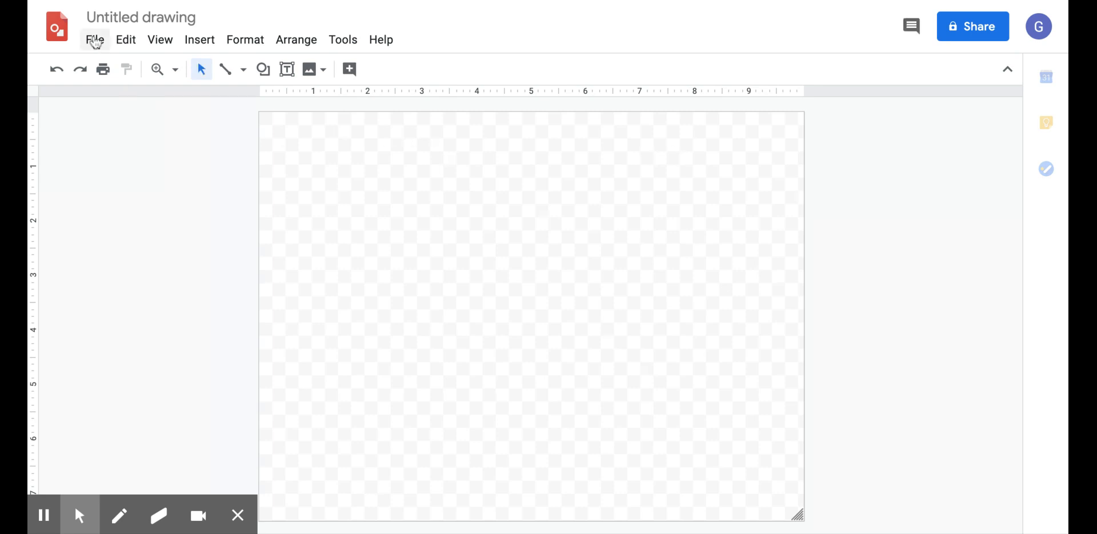
Set a custom 3 × 3 inch page size in Page setup and apply it
left_click(94, 40)
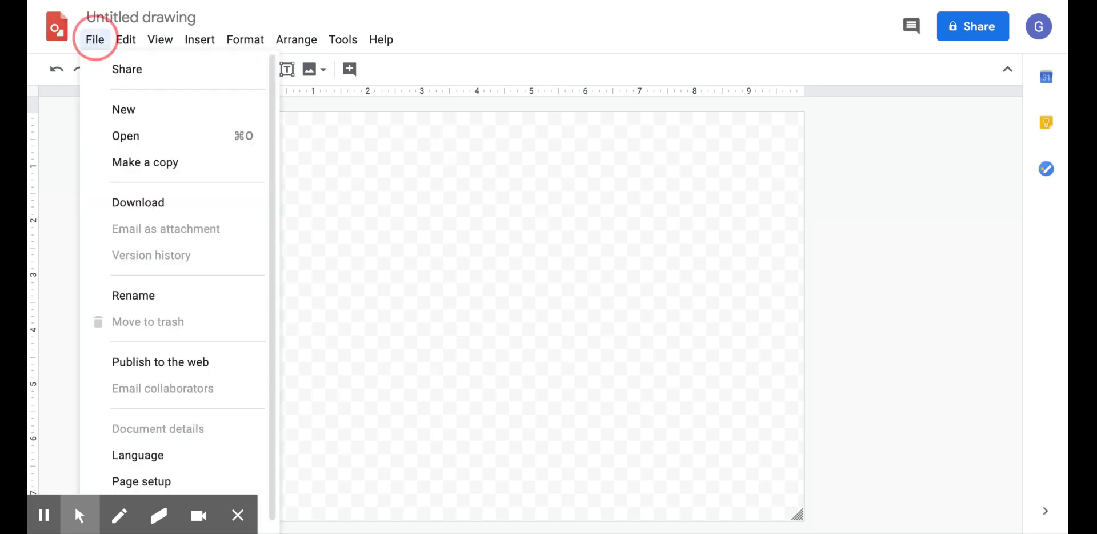
mouse_move(138, 440)
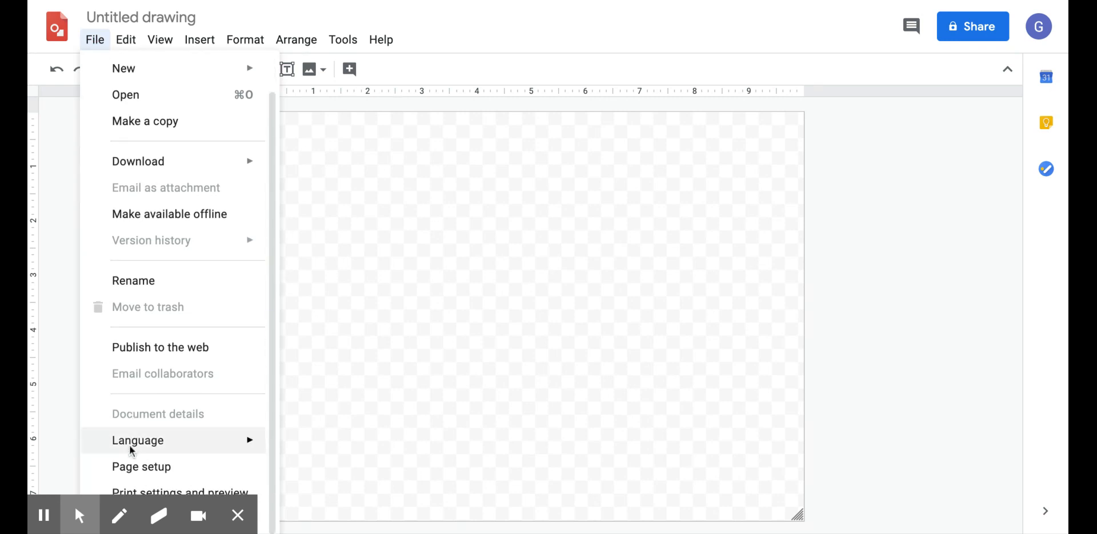
left_click(133, 469)
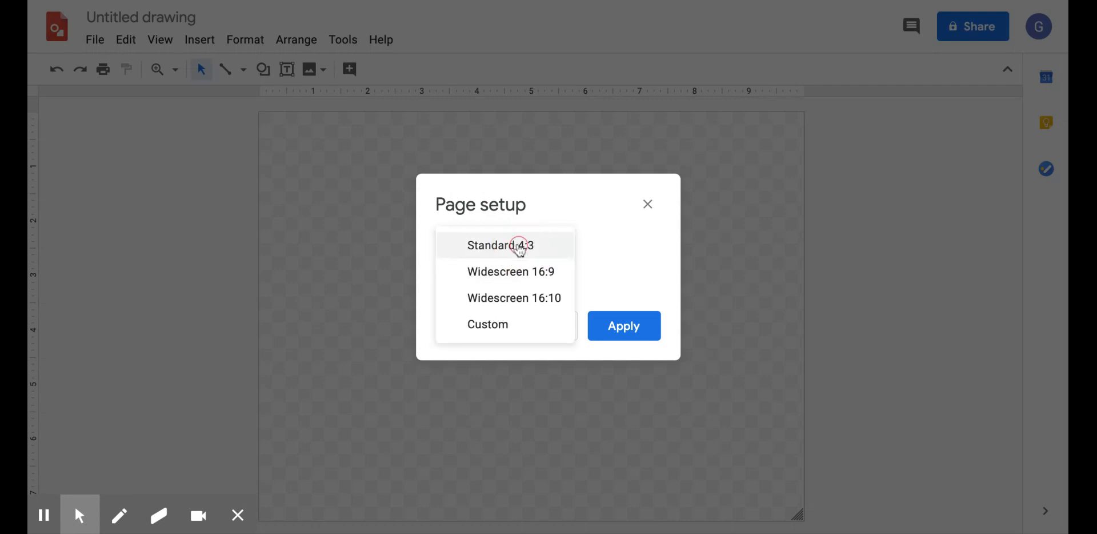
left_click(487, 324)
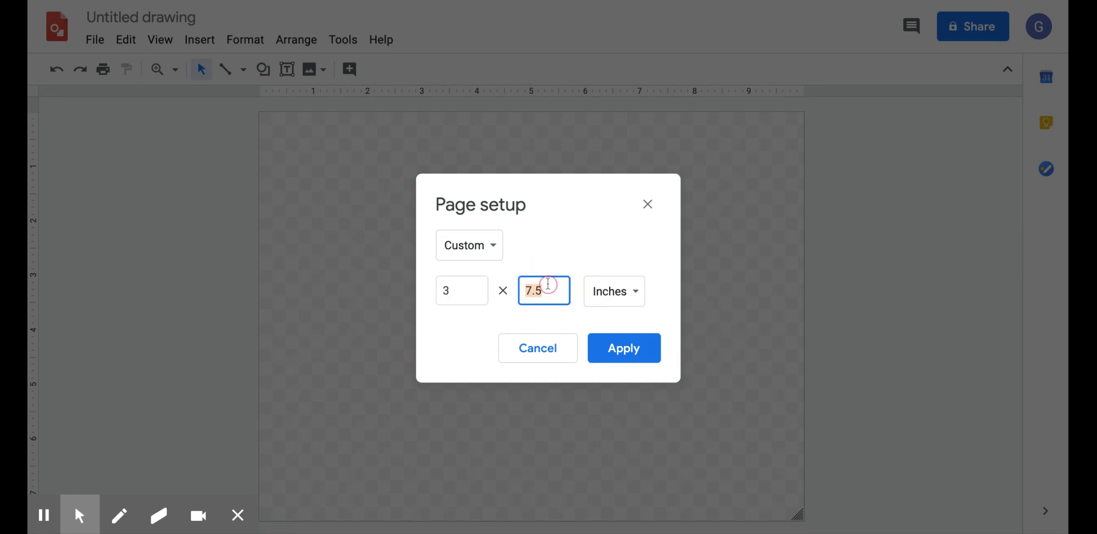
type("3")
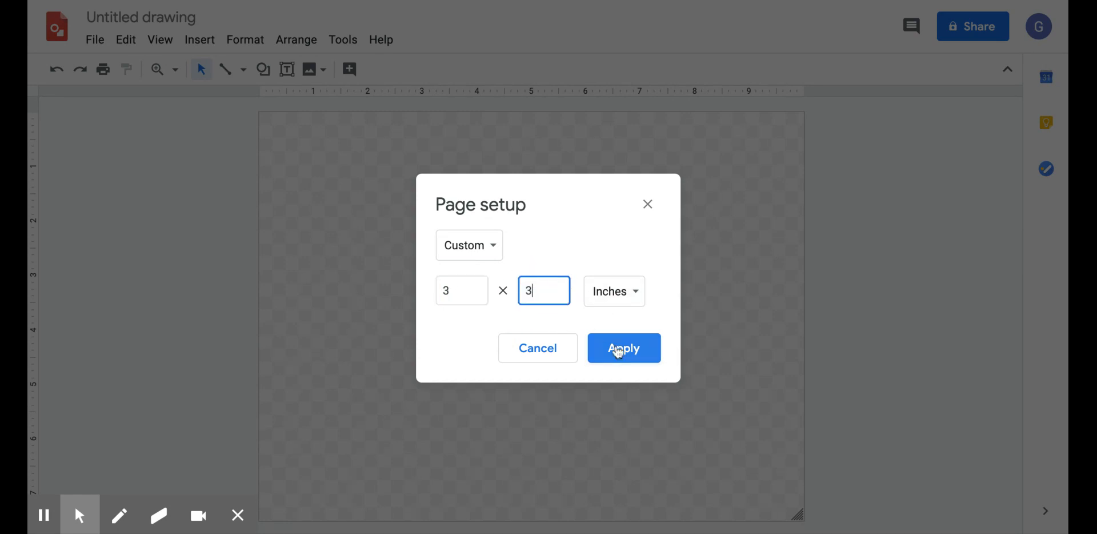
left_click(623, 347)
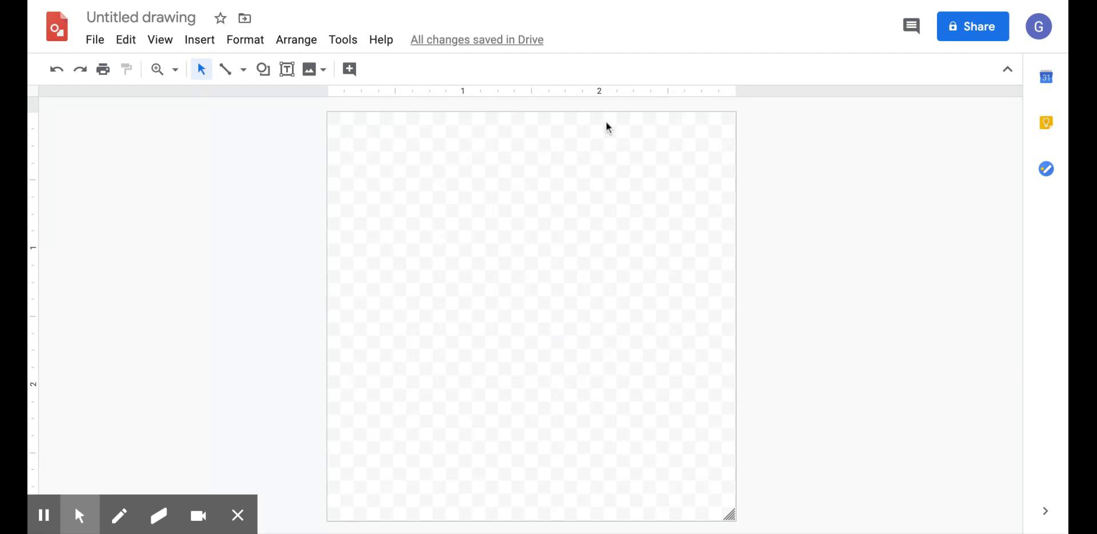
mouse_move(957, 5)
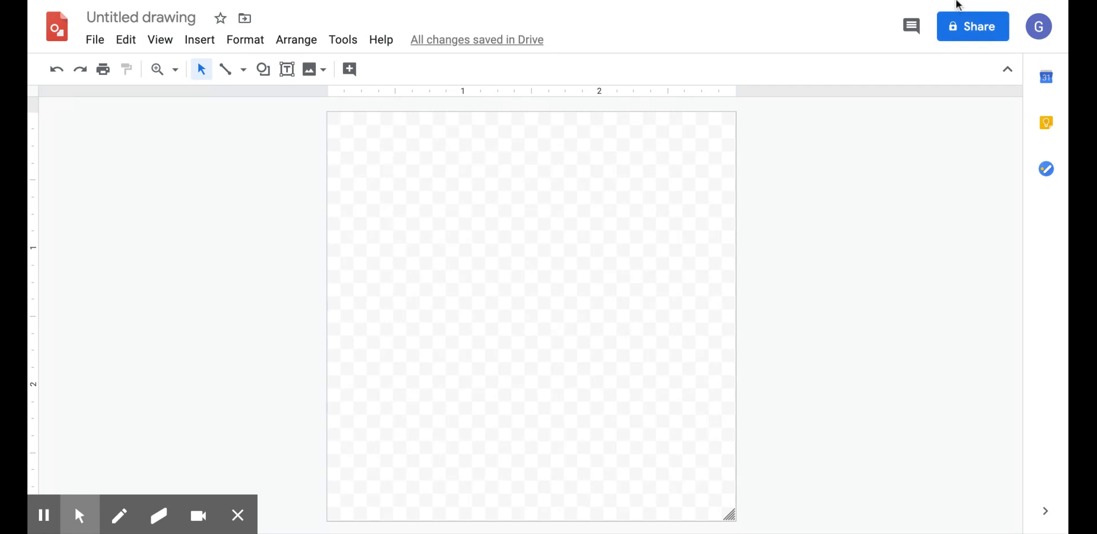
mouse_move(972, 25)
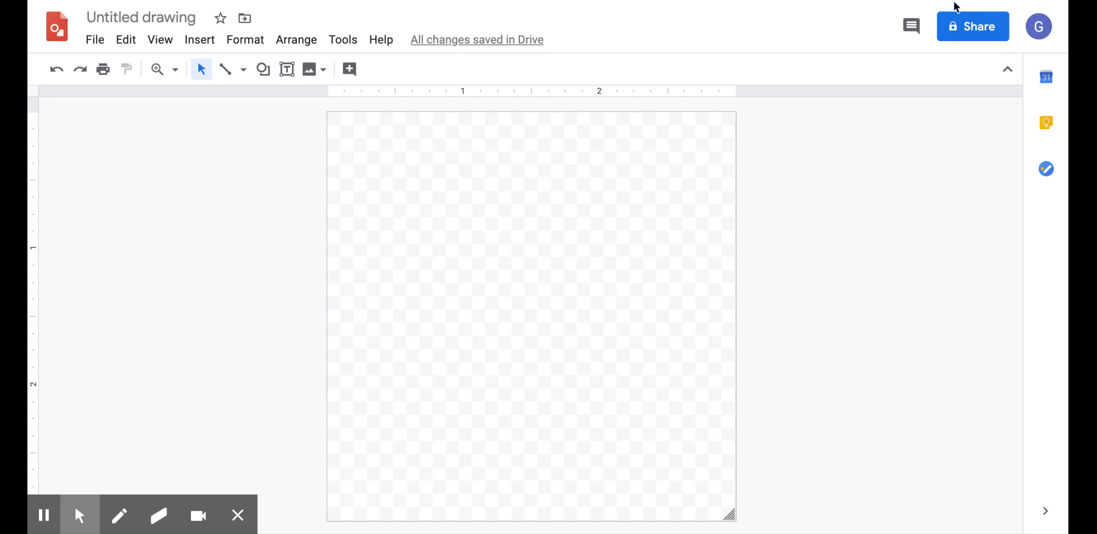
mouse_move(874, 39)
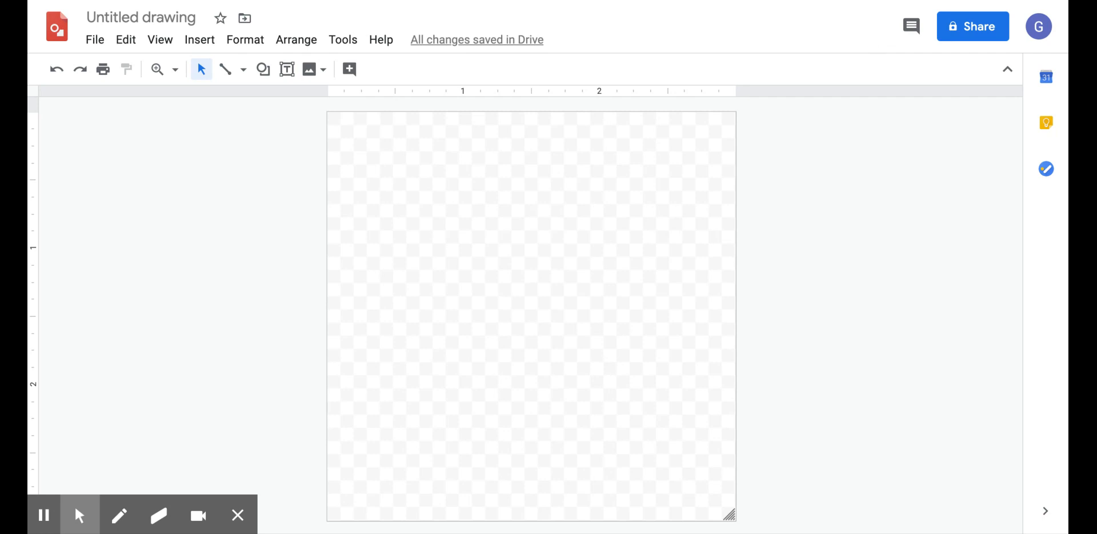
mouse_move(873, 38)
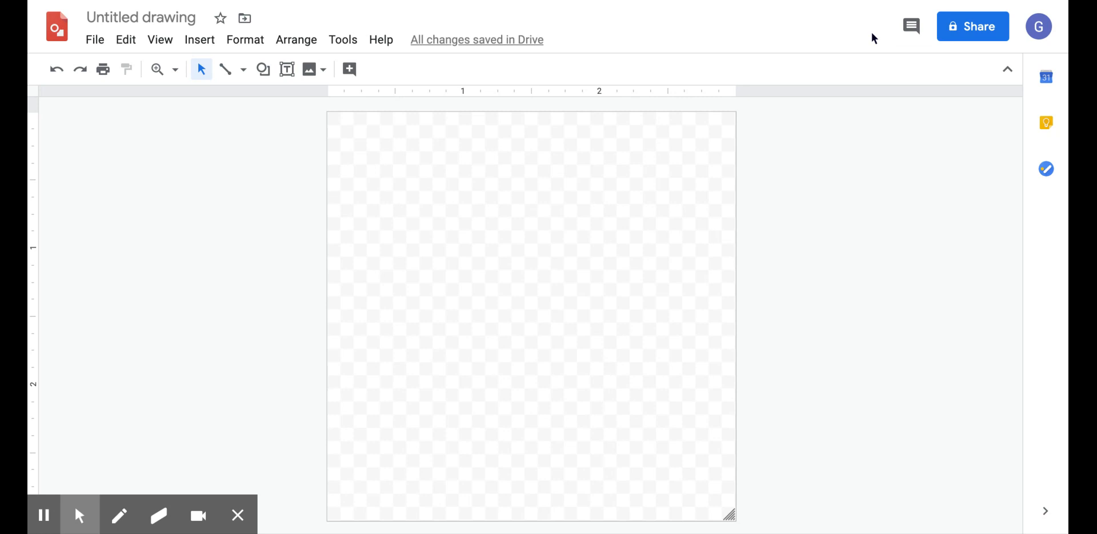
mouse_move(889, 10)
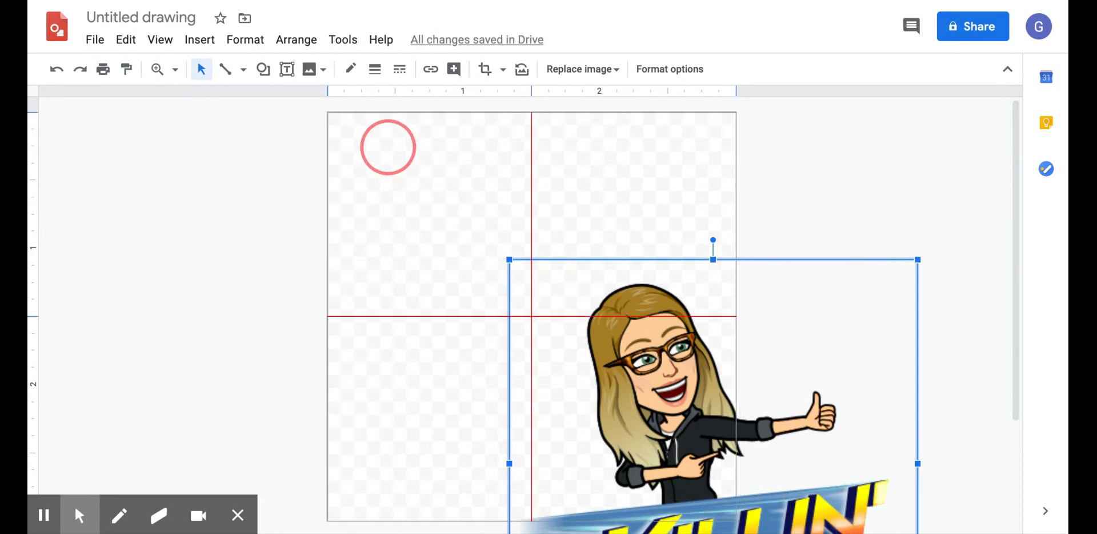
Drag the KILLIN' IT! Bitmoji onto the canvas, narrow its sides and centre it
left_click_drag(712, 360, 530, 315)
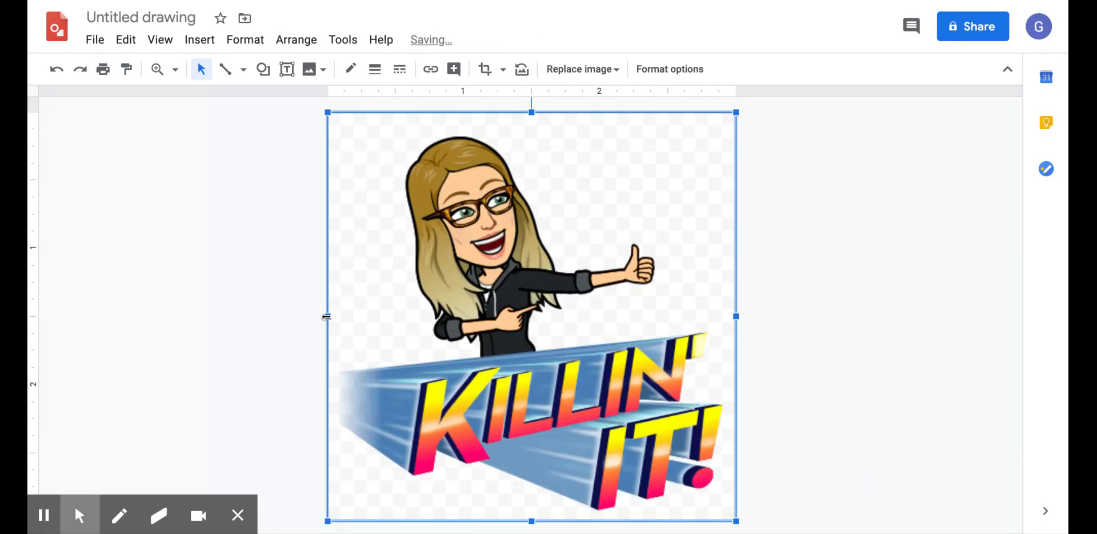
left_click_drag(326, 316, 390, 315)
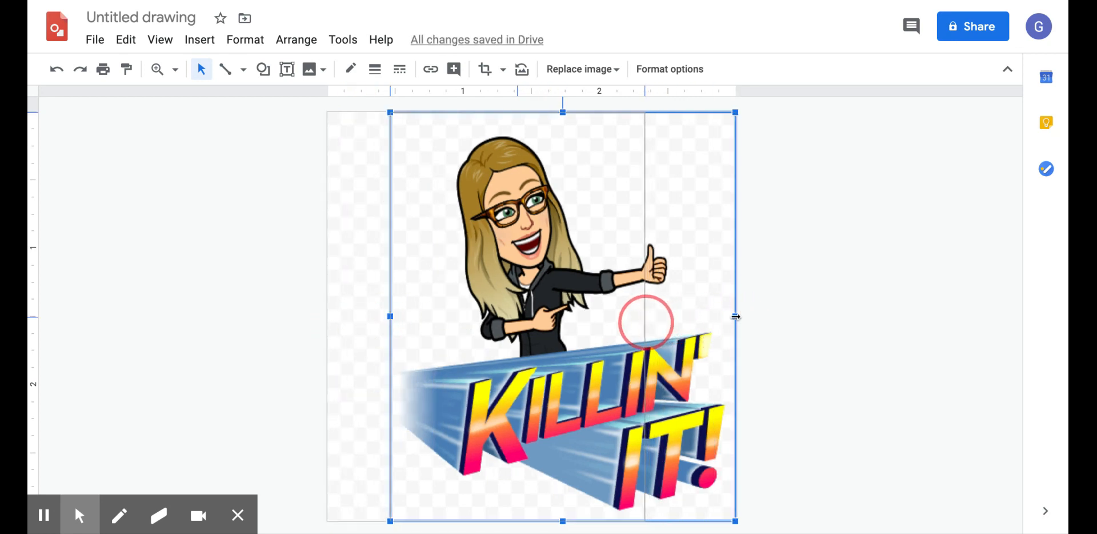
left_click_drag(734, 316, 644, 316)
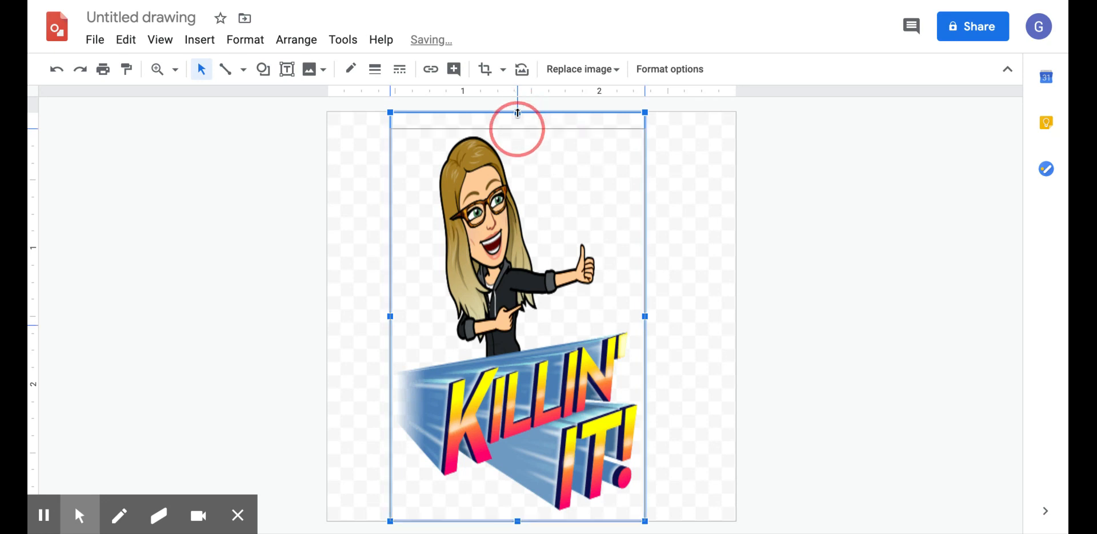
left_click_drag(517, 112, 517, 225)
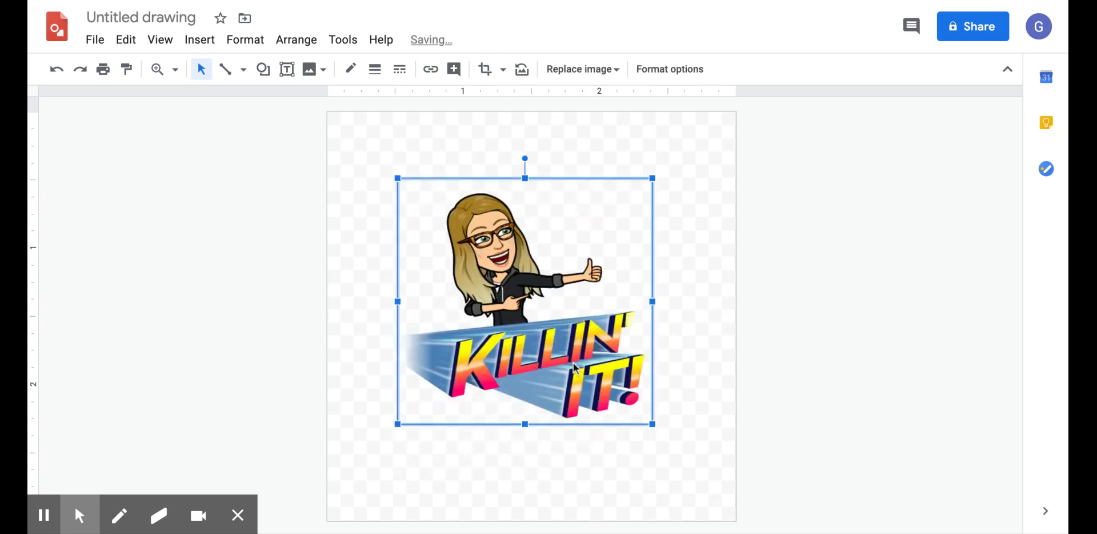
mouse_move(472, 262)
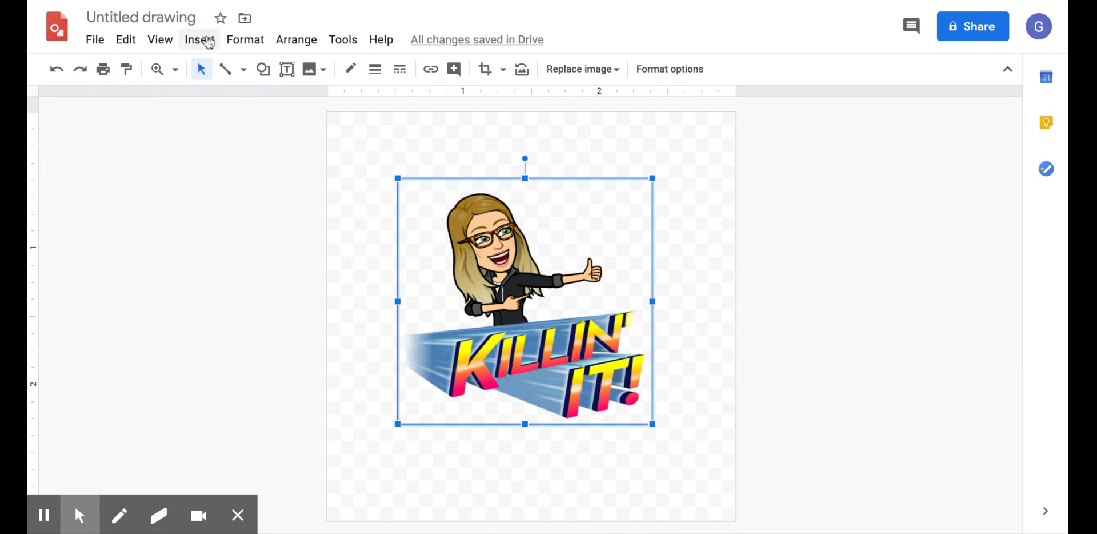
Insert an oval shape over the sticker and widen it slightly
left_click(200, 40)
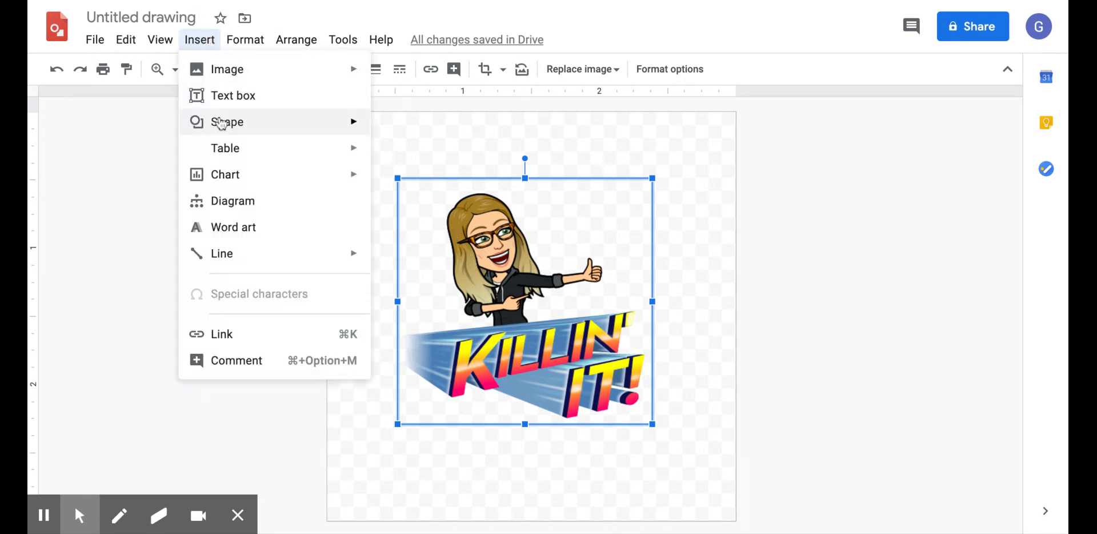
mouse_move(227, 122)
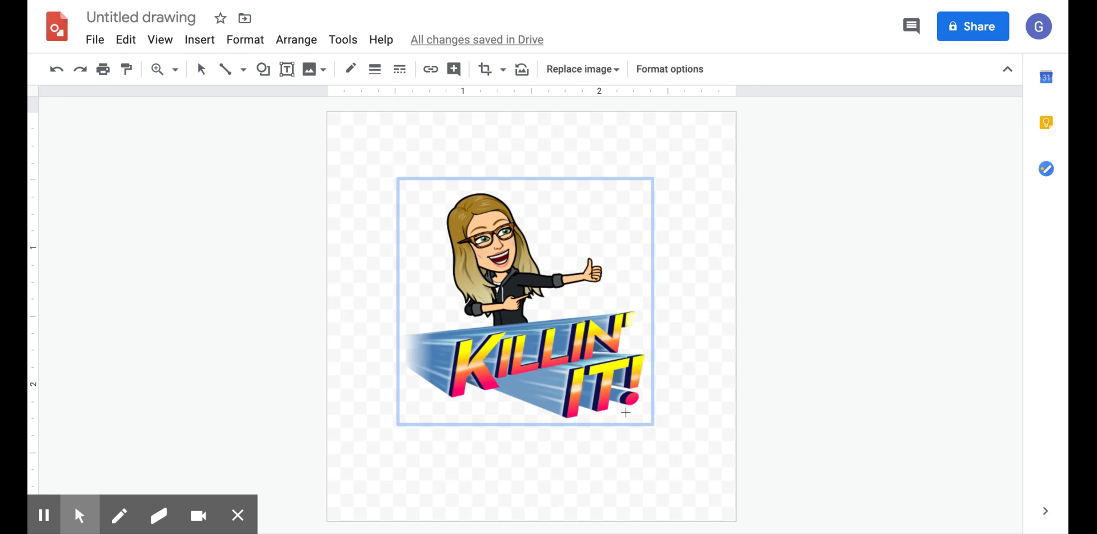
left_click(620, 418)
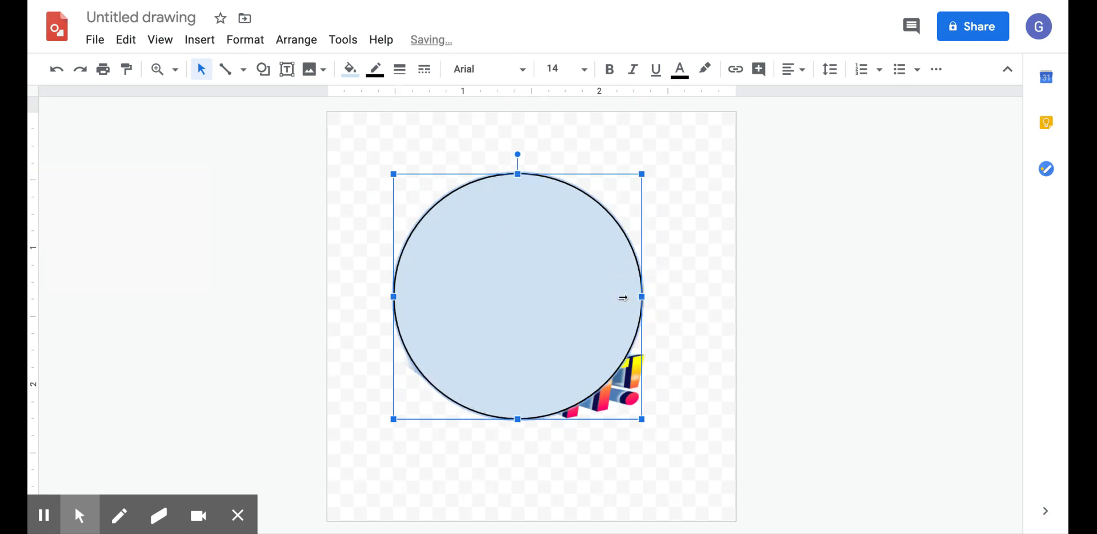
left_click(640, 297)
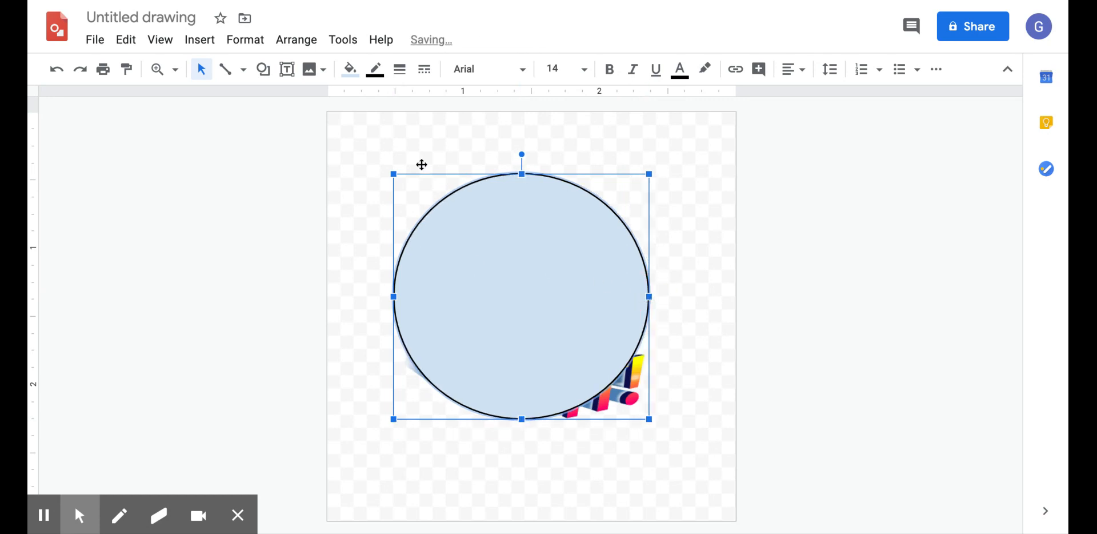
mouse_move(349, 69)
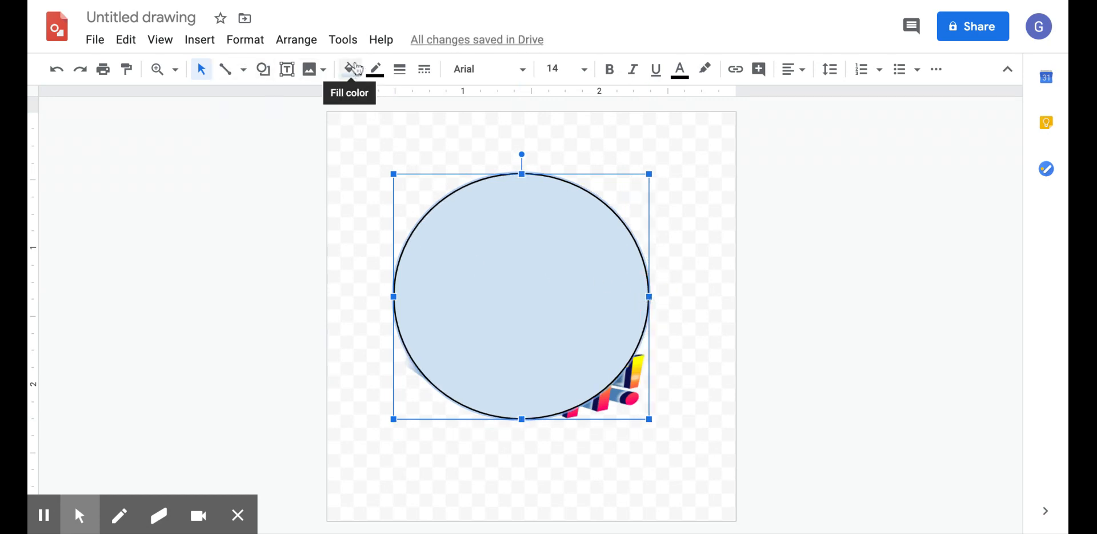
Try bright green and another colour, then fill the circle with light blue
left_click(352, 69)
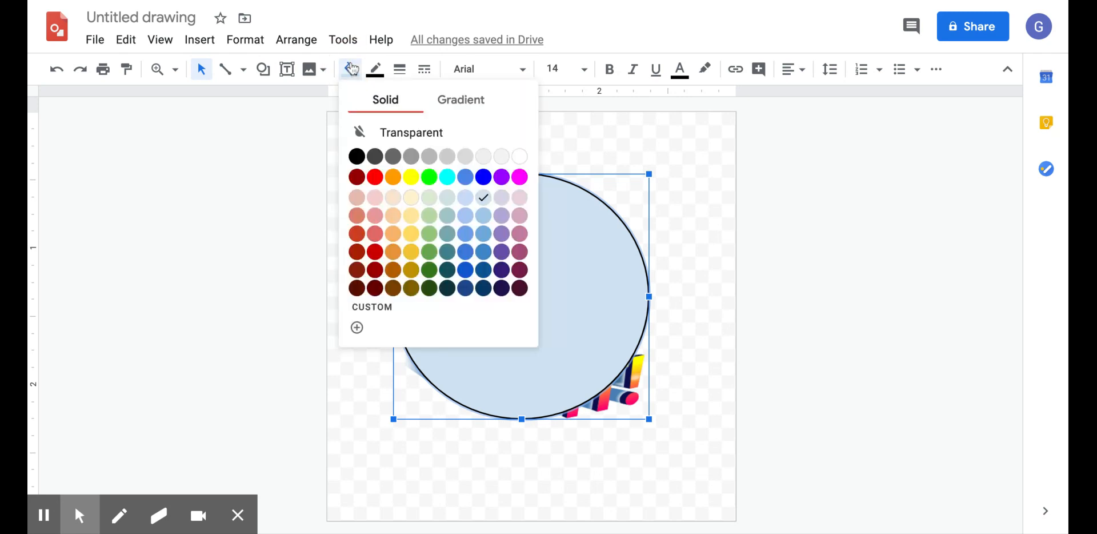
mouse_move(429, 177)
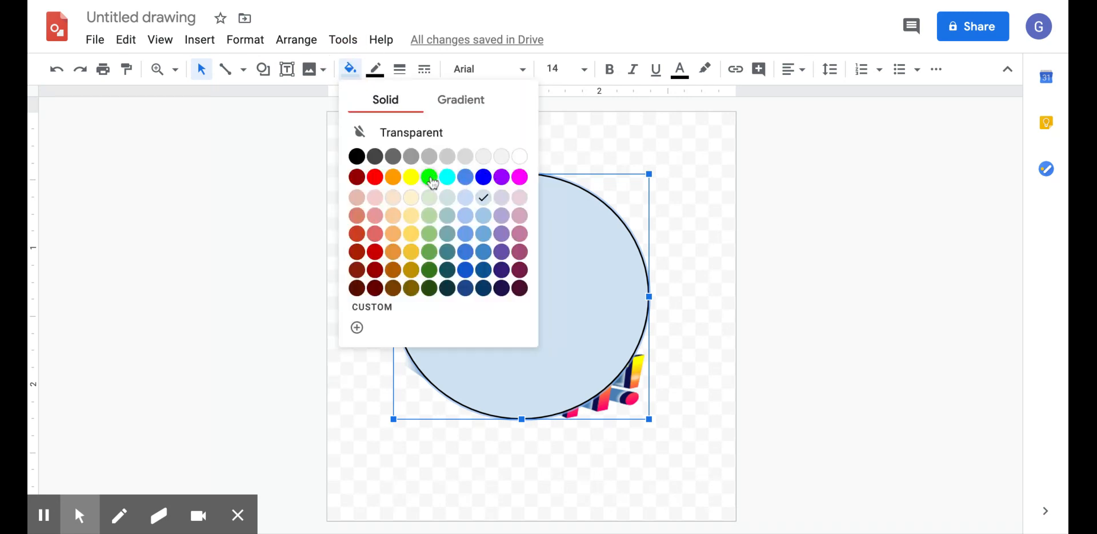
left_click(428, 176)
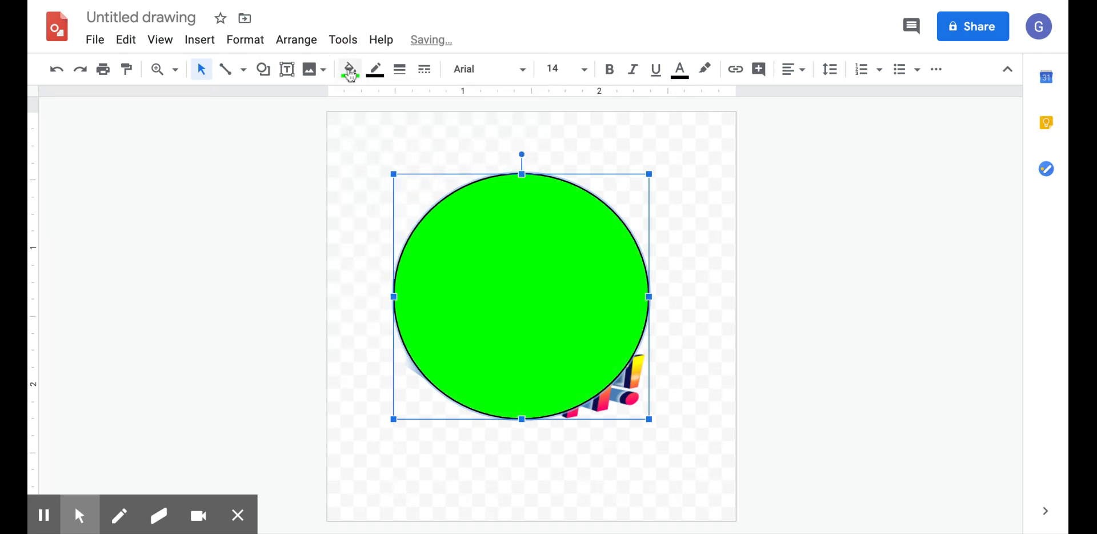
left_click(349, 69)
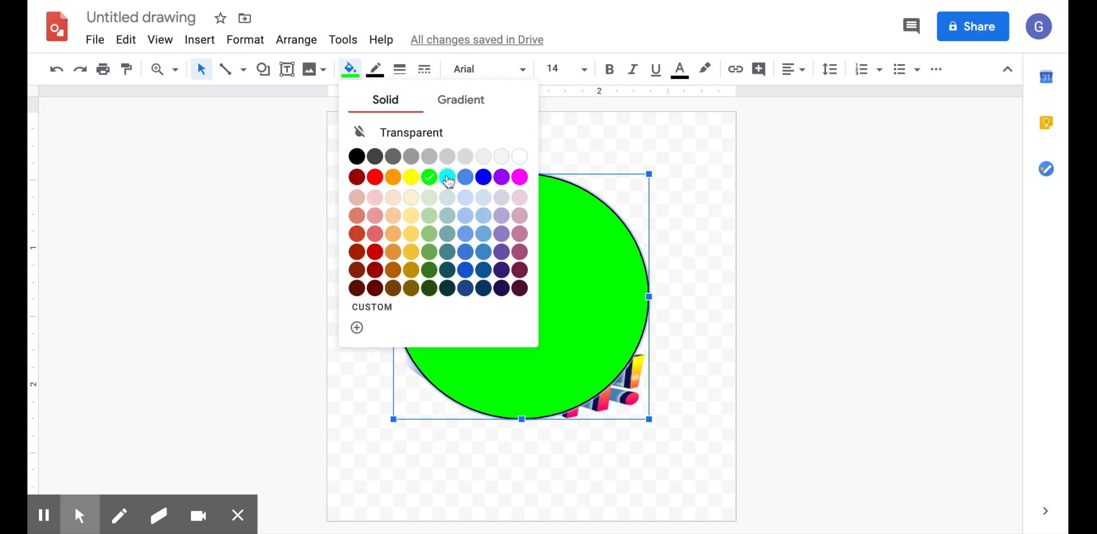
left_click(447, 176)
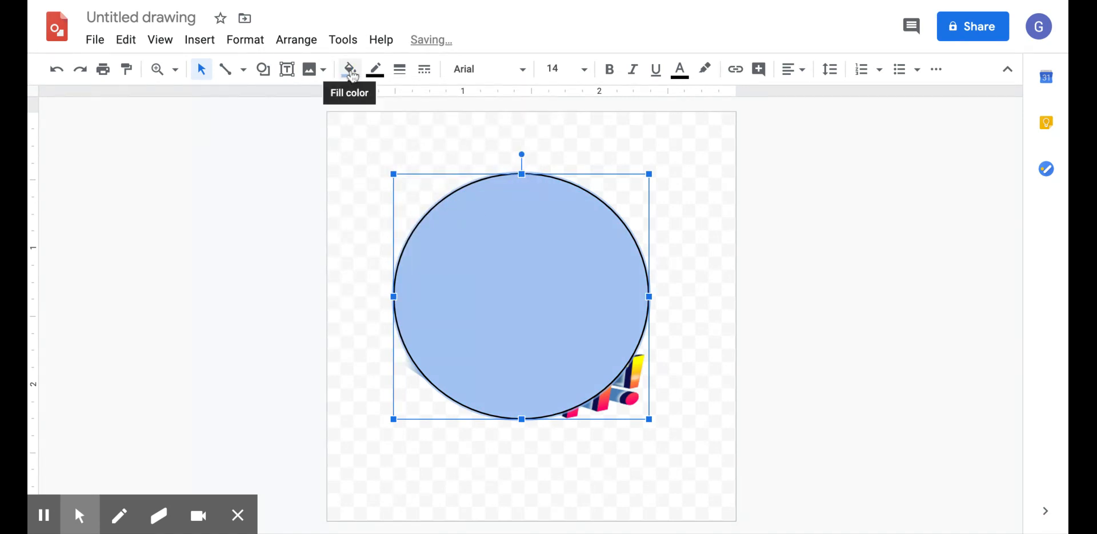
left_click(349, 68)
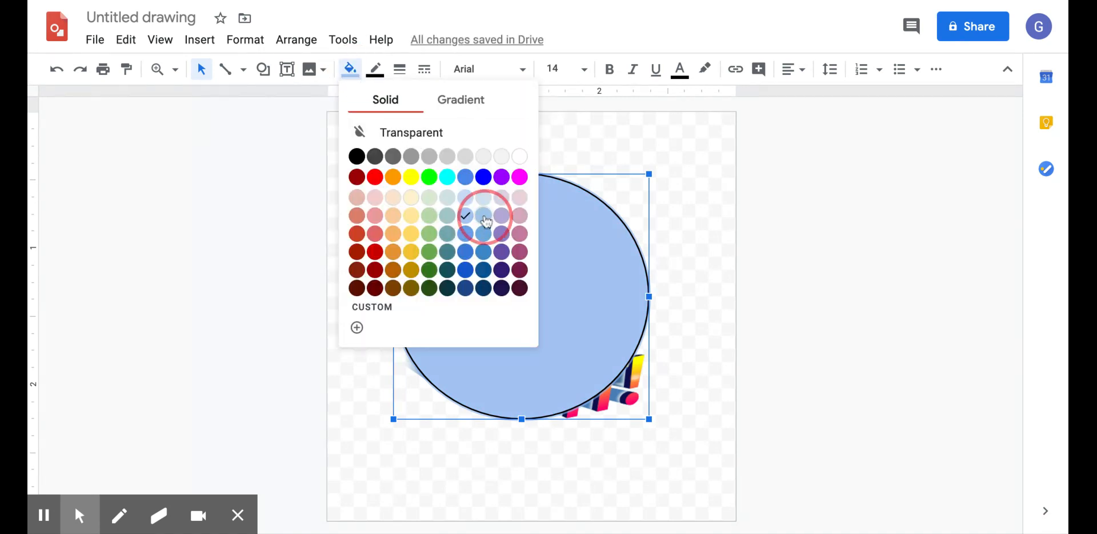
left_click(465, 216)
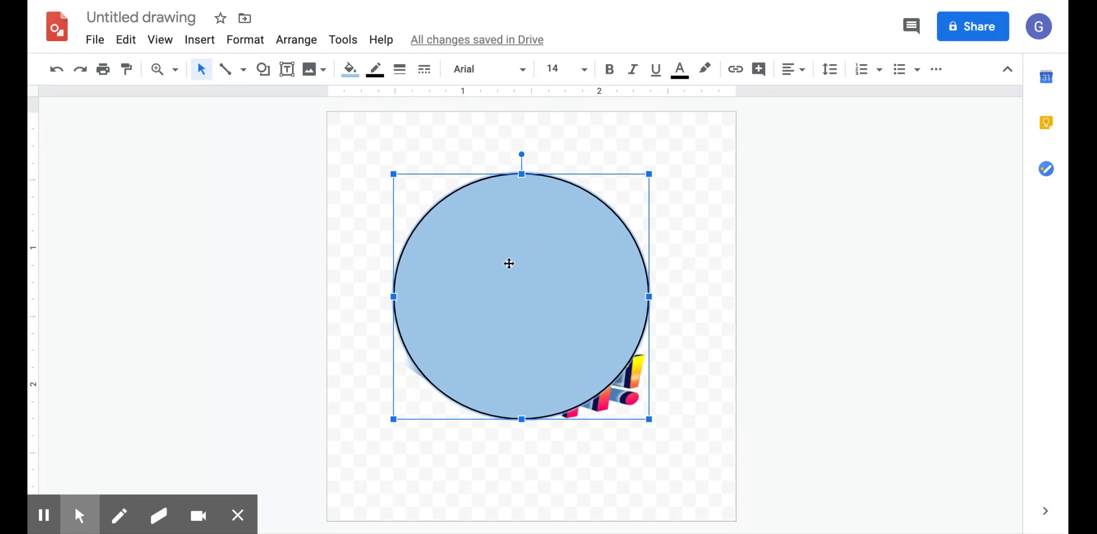
mouse_move(508, 269)
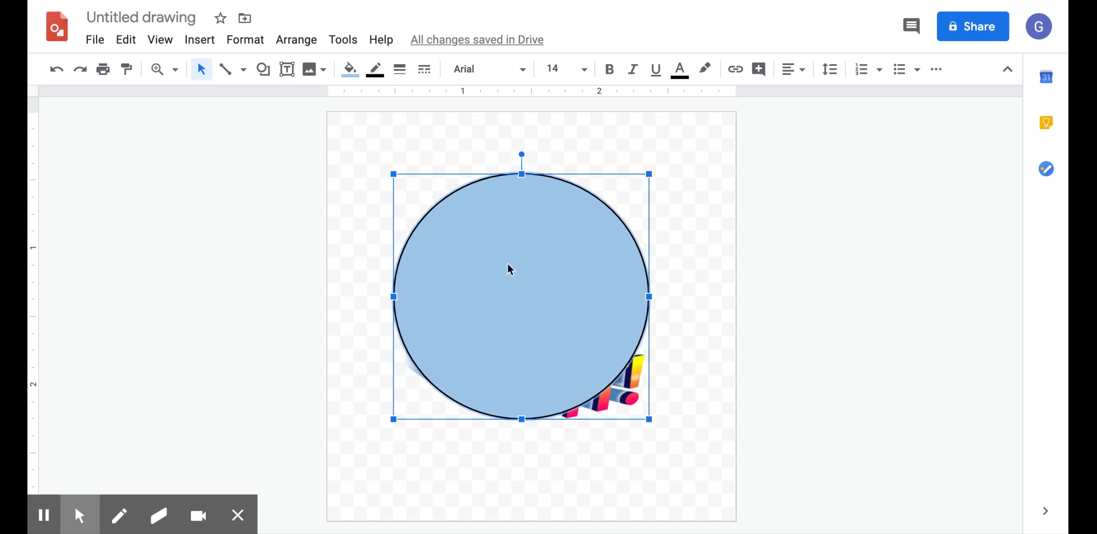
Send the circle backward so the Bitmoji image appears in front
right_click(509, 269)
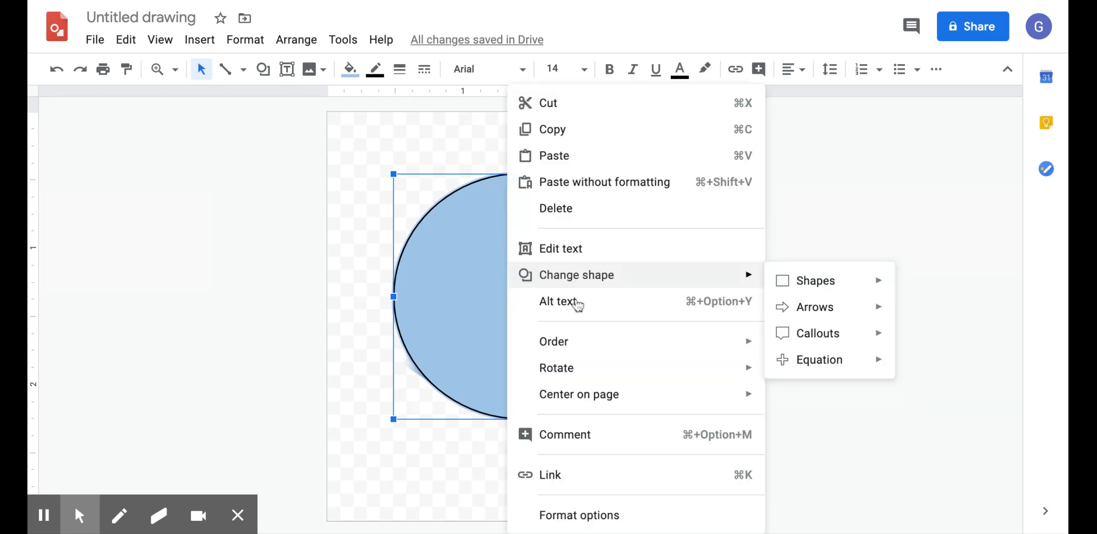
mouse_move(554, 341)
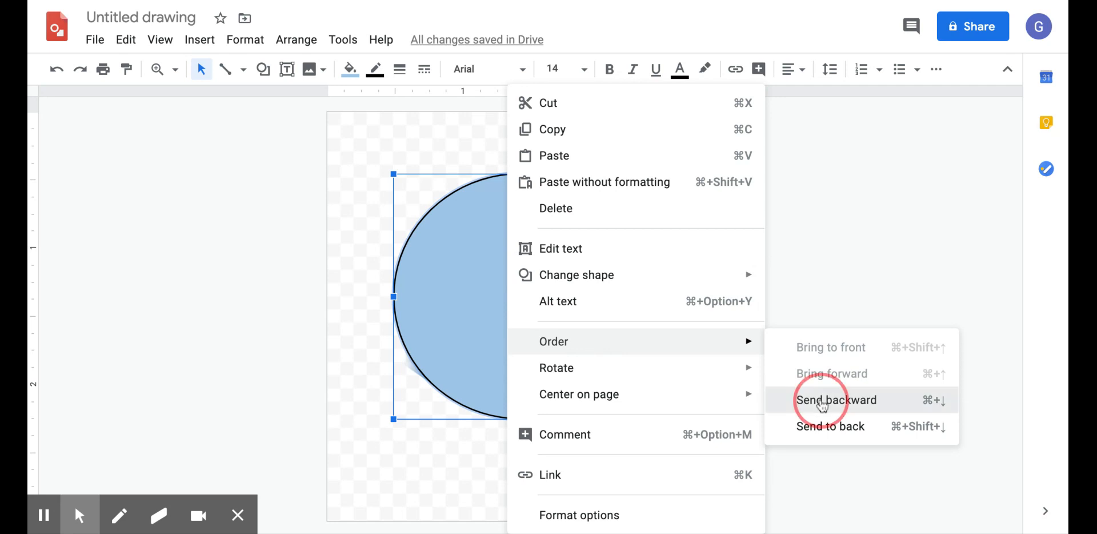
left_click(836, 399)
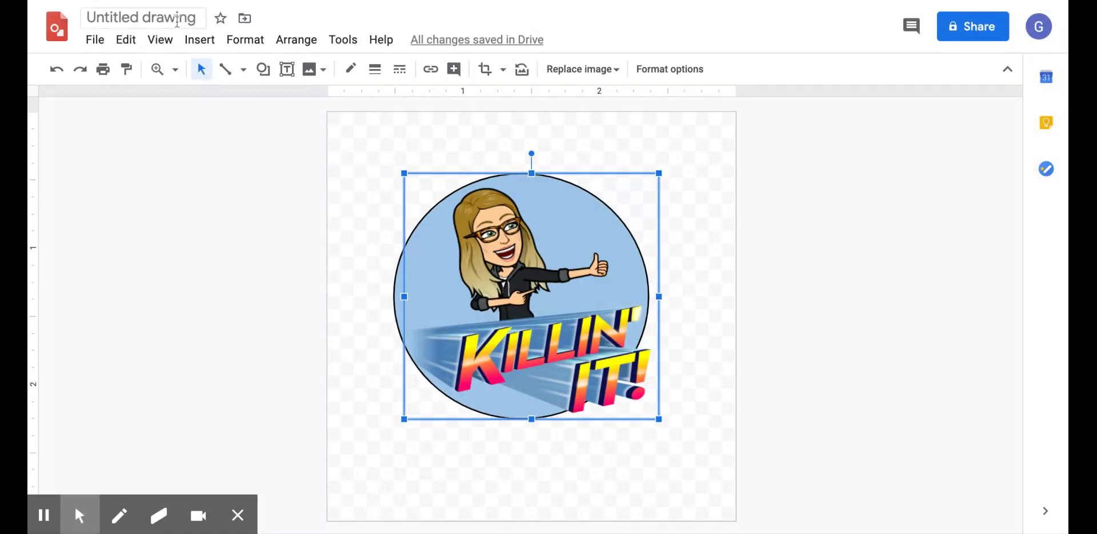
Rename the drawing to 'bitmoji killin it sticker'
type("bitmoji killin it sti")
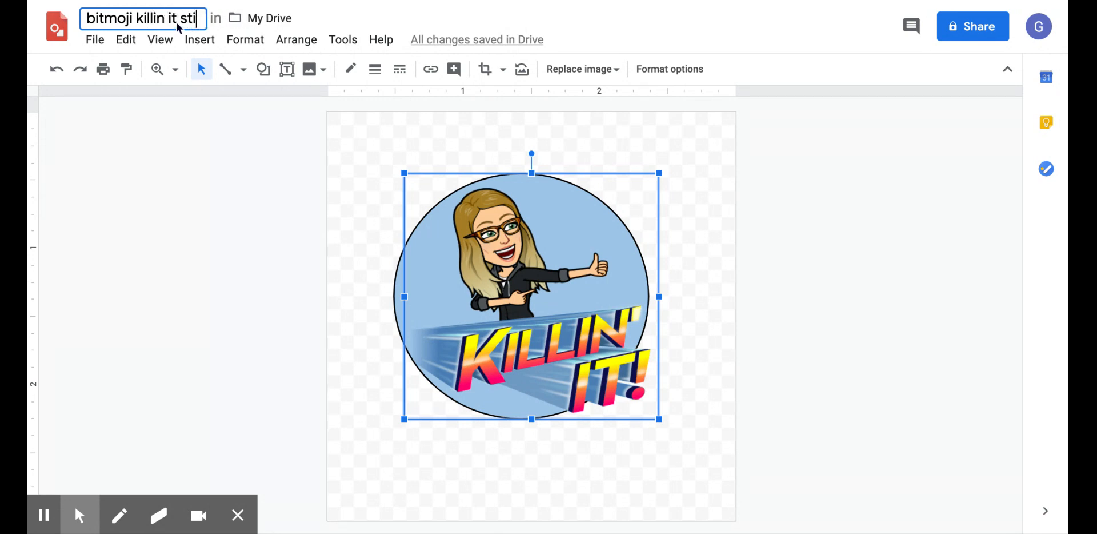
type("ck")
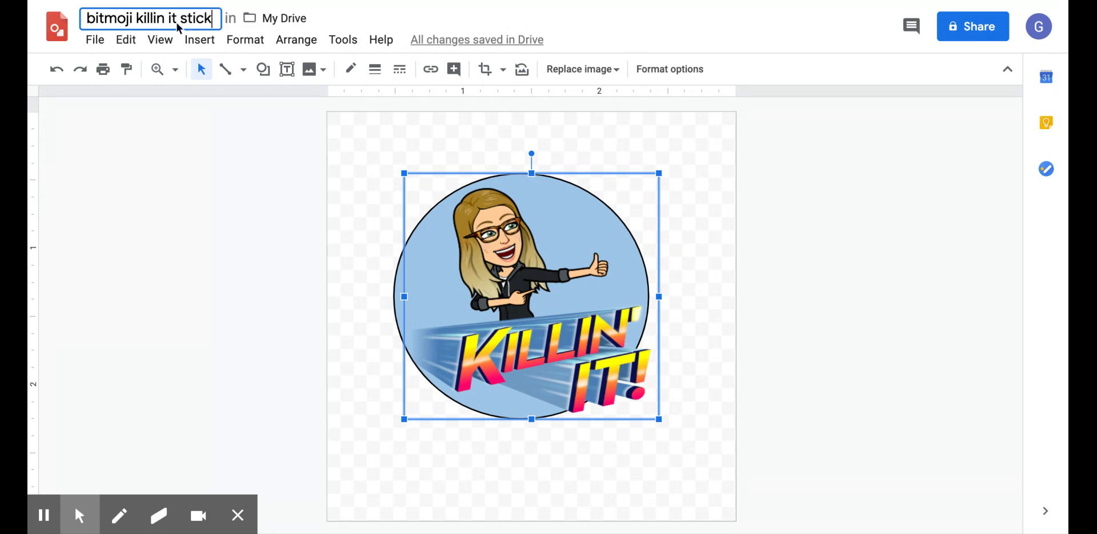
type("er")
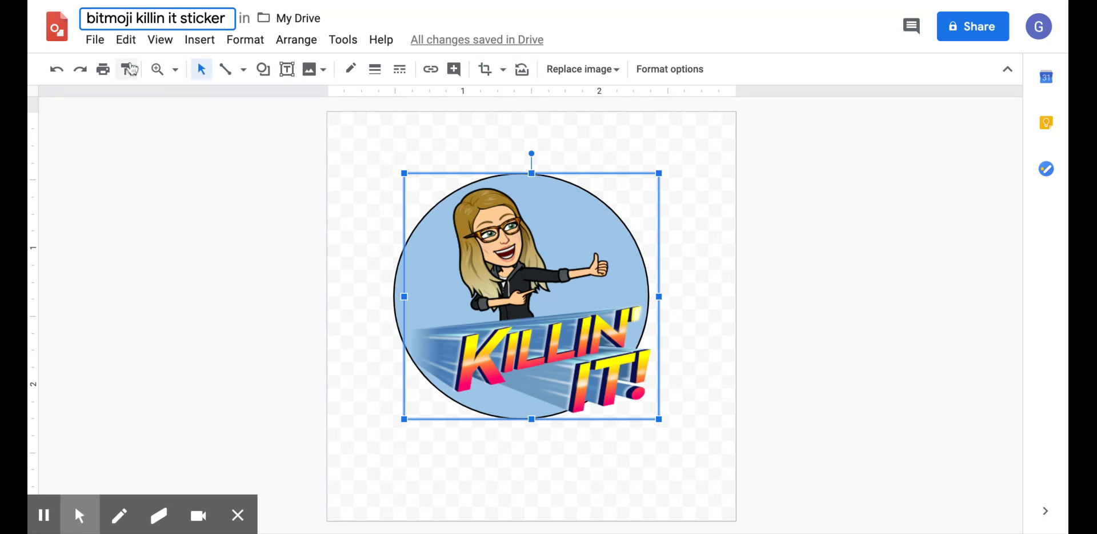
left_click(95, 40)
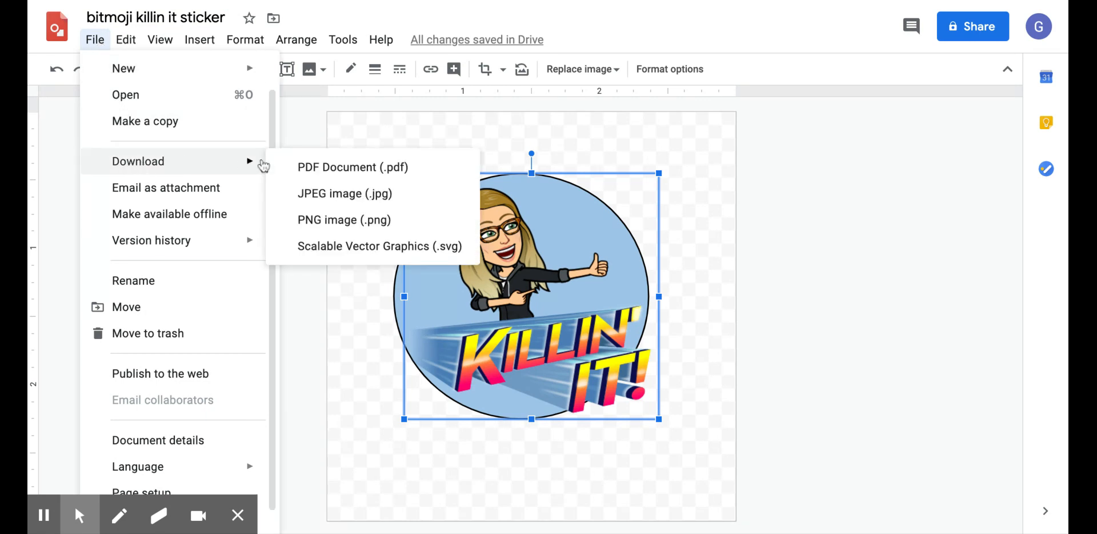
Download the drawing as a PNG image (.png)
left_click(313, 222)
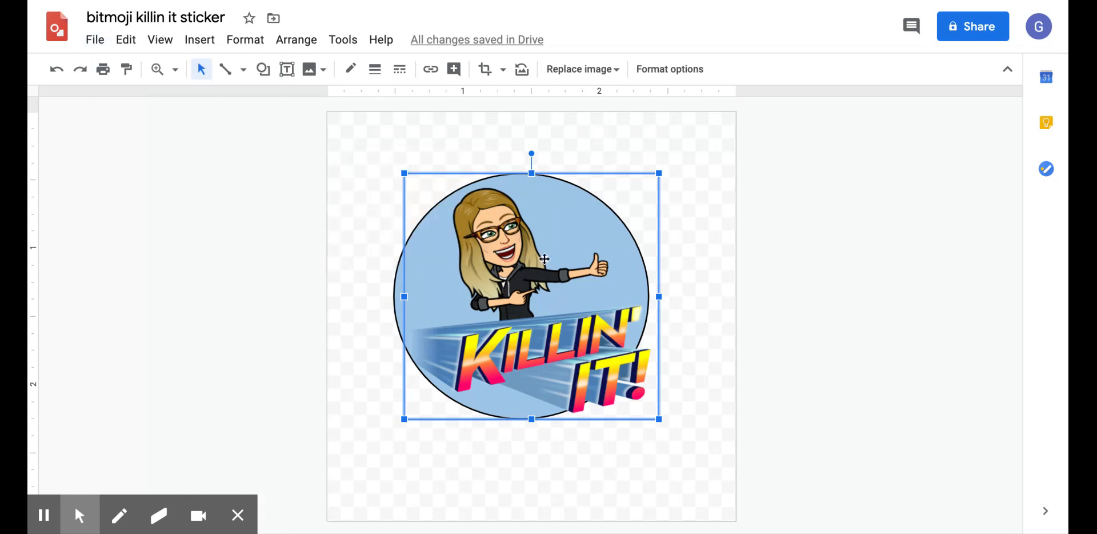
mouse_move(676, 5)
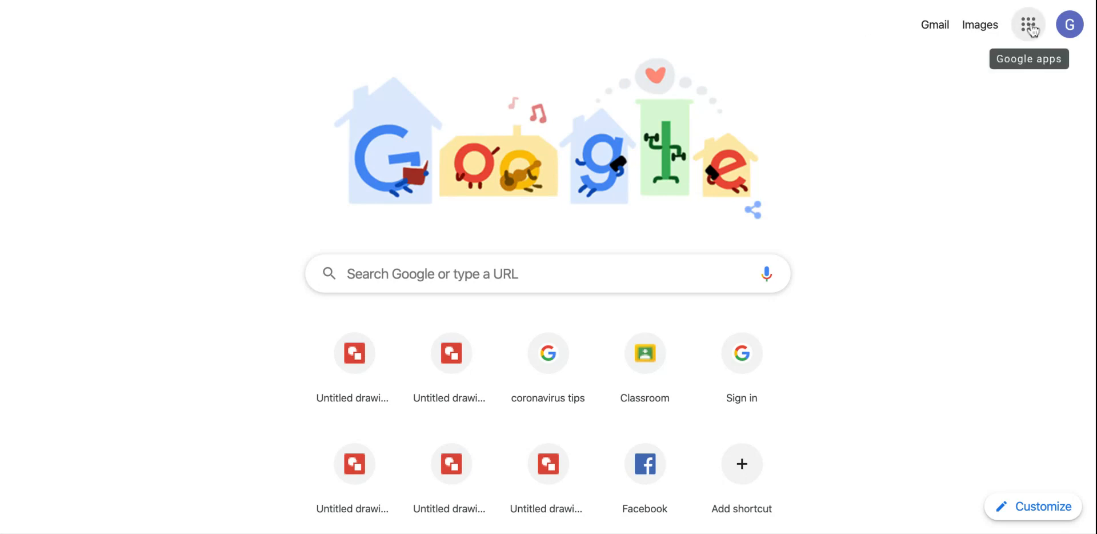
Open Google Drive from the Google apps grid
left_click(1028, 25)
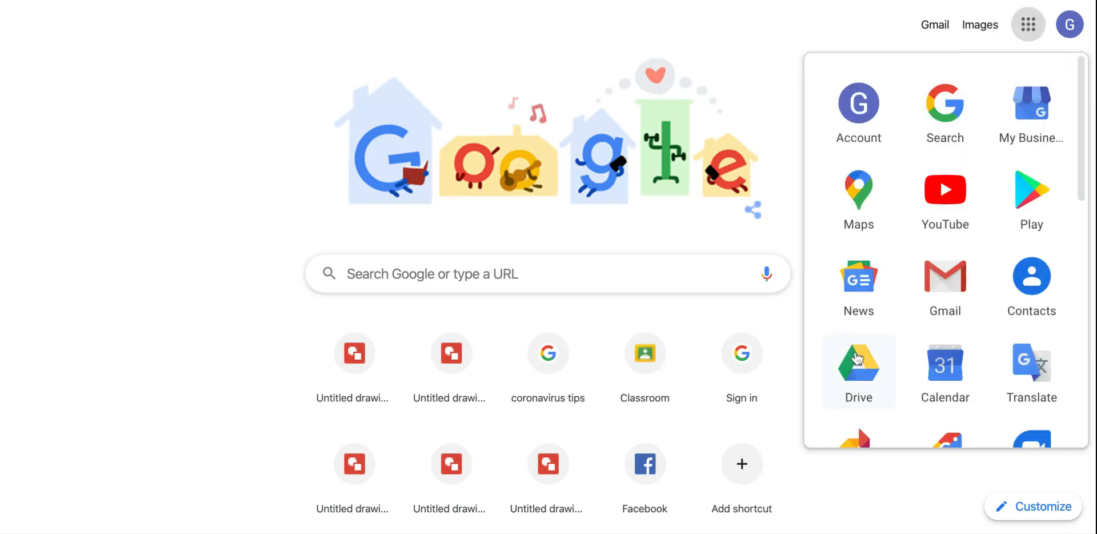
left_click(858, 364)
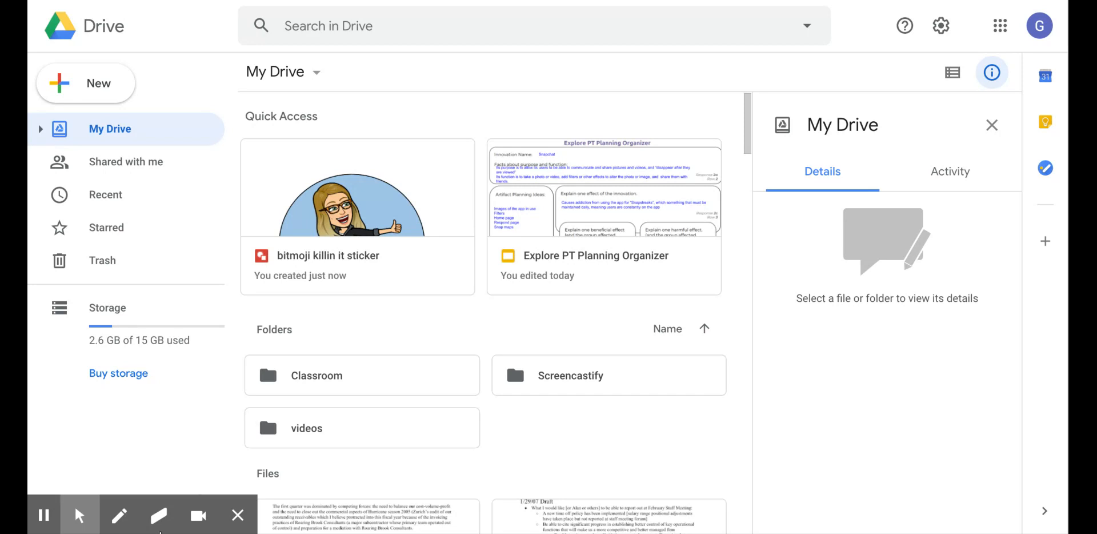
mouse_move(478, 388)
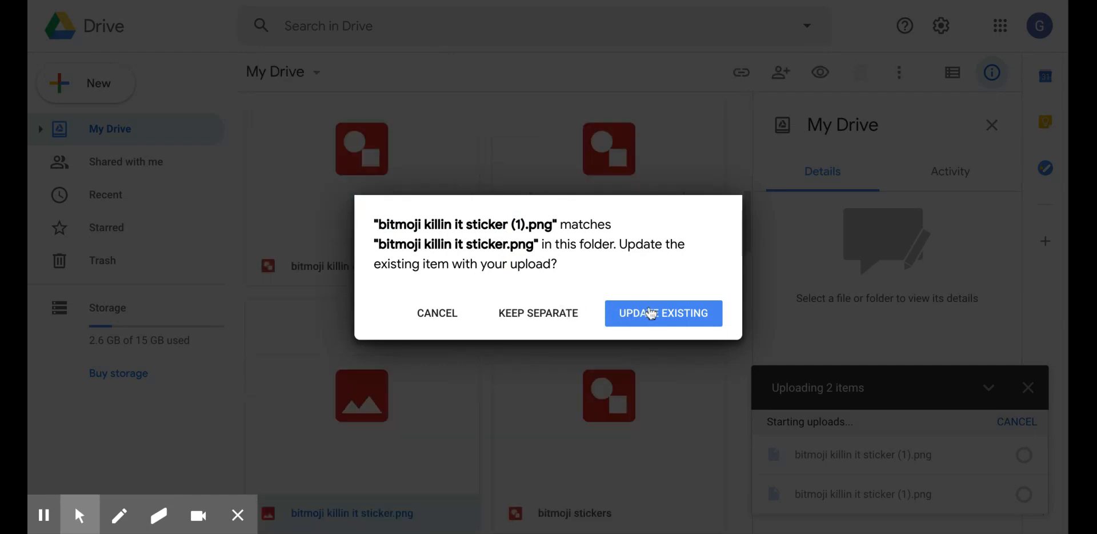
Upload the PNG and choose to update the existing 'bitmoji killin it sticker.png' file
left_click(663, 312)
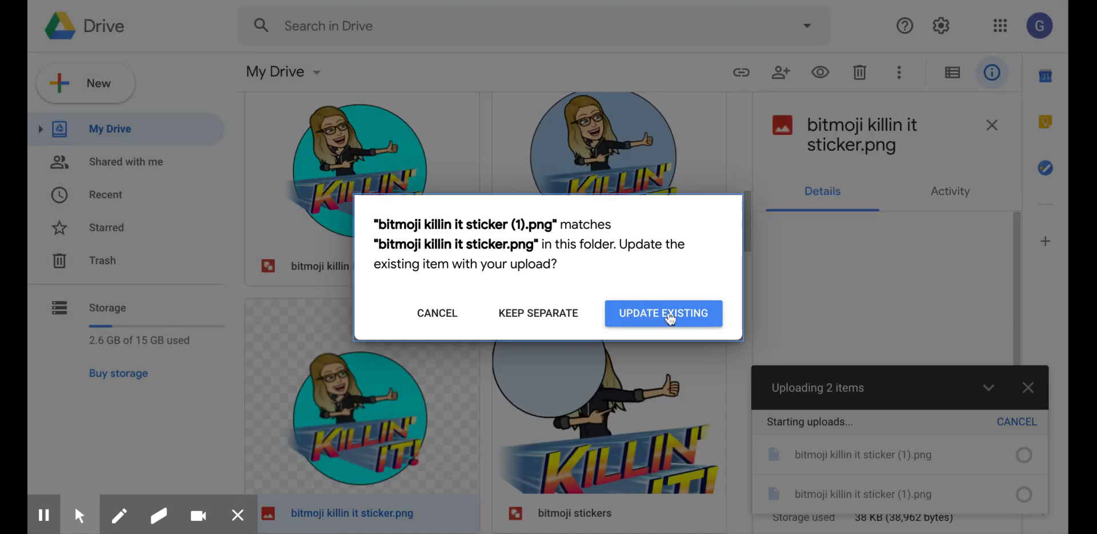
left_click(663, 313)
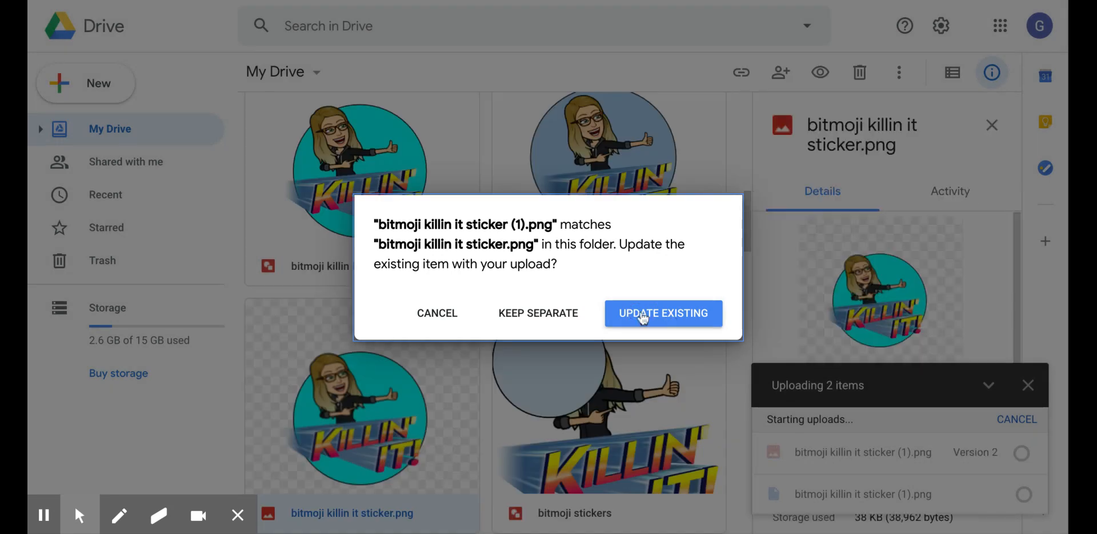
left_click(663, 312)
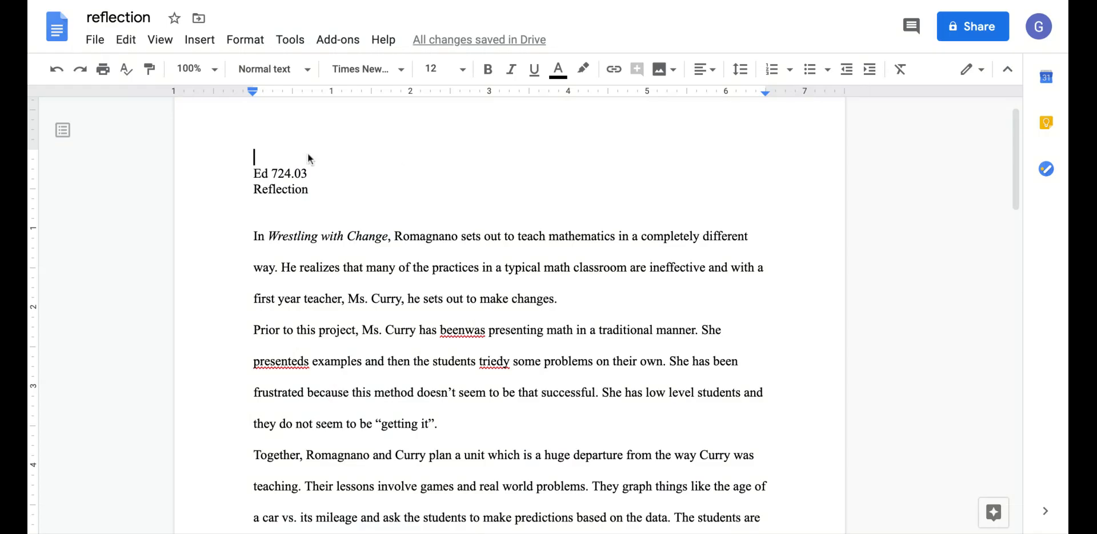
mouse_move(199, 39)
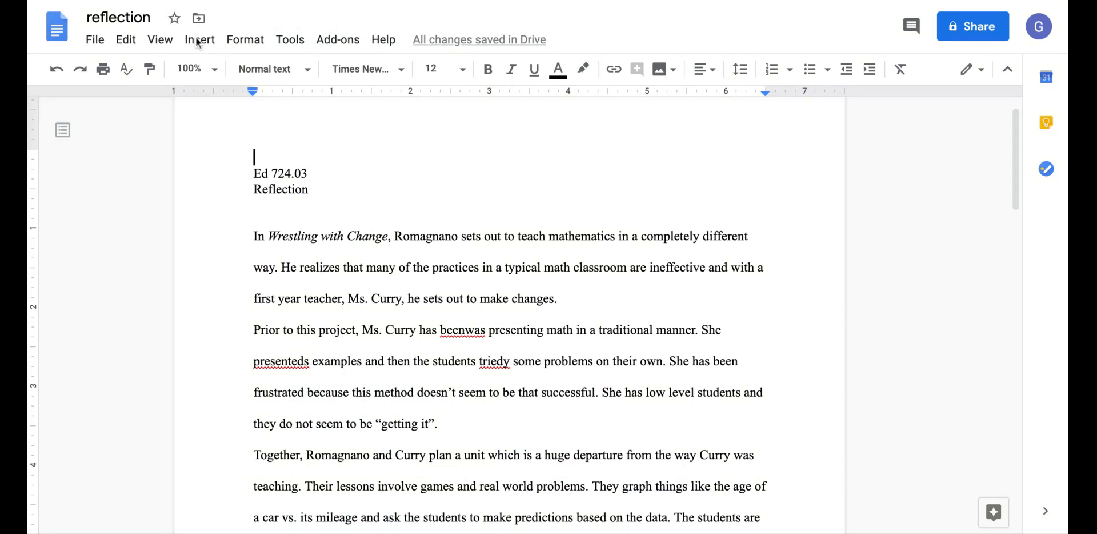
Insert the KILLIN' IT! bitmoji sticker from Drive at the top of the reflection essay
left_click(200, 39)
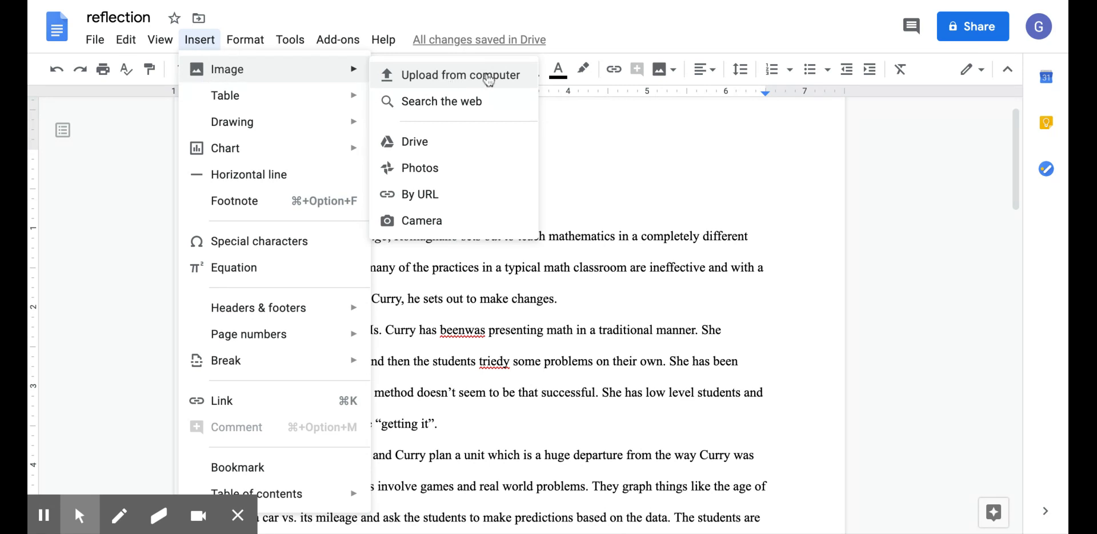
mouse_move(415, 141)
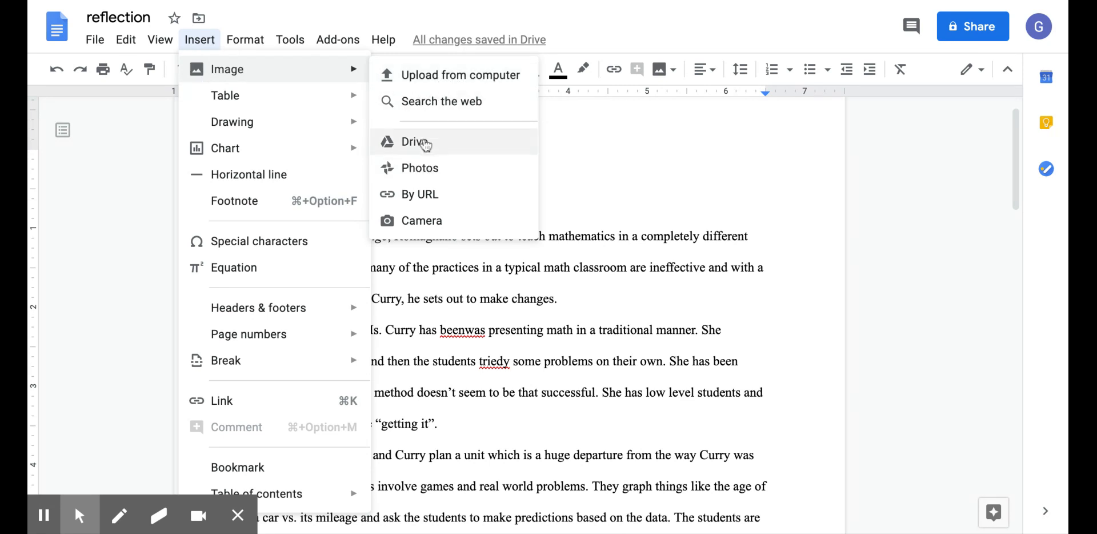
left_click(415, 141)
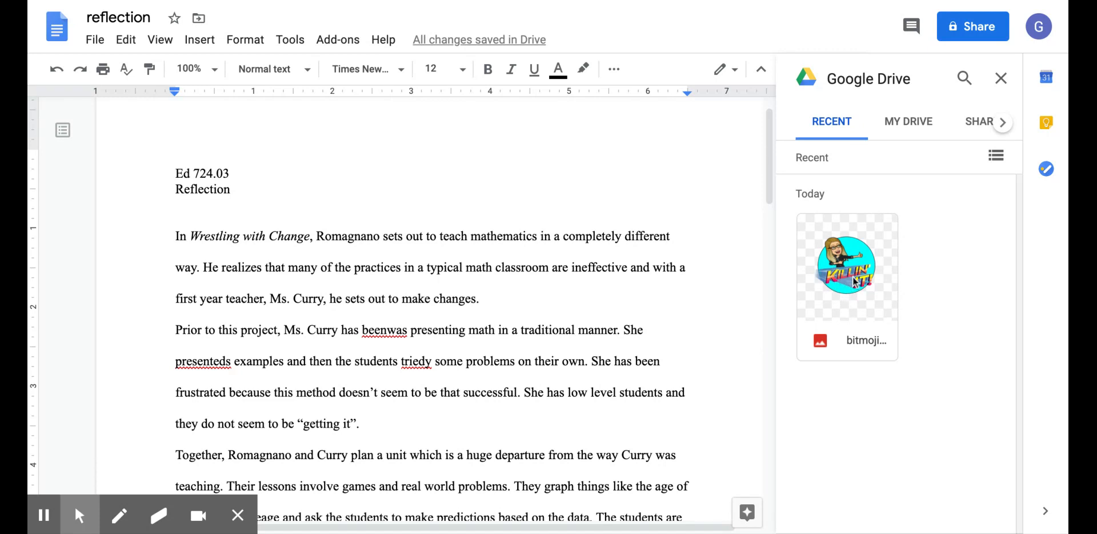
left_click(847, 265)
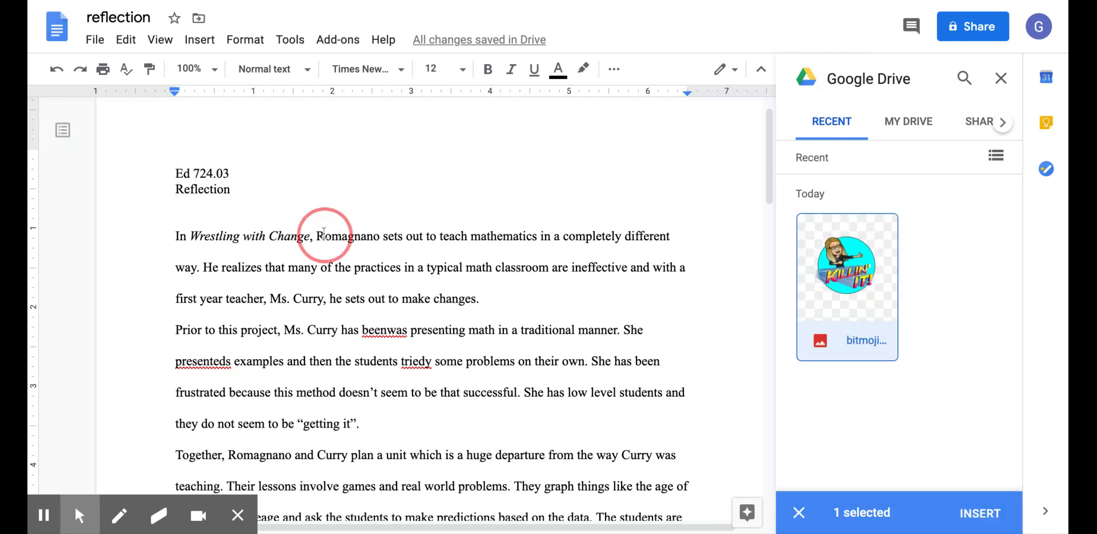
left_click(979, 512)
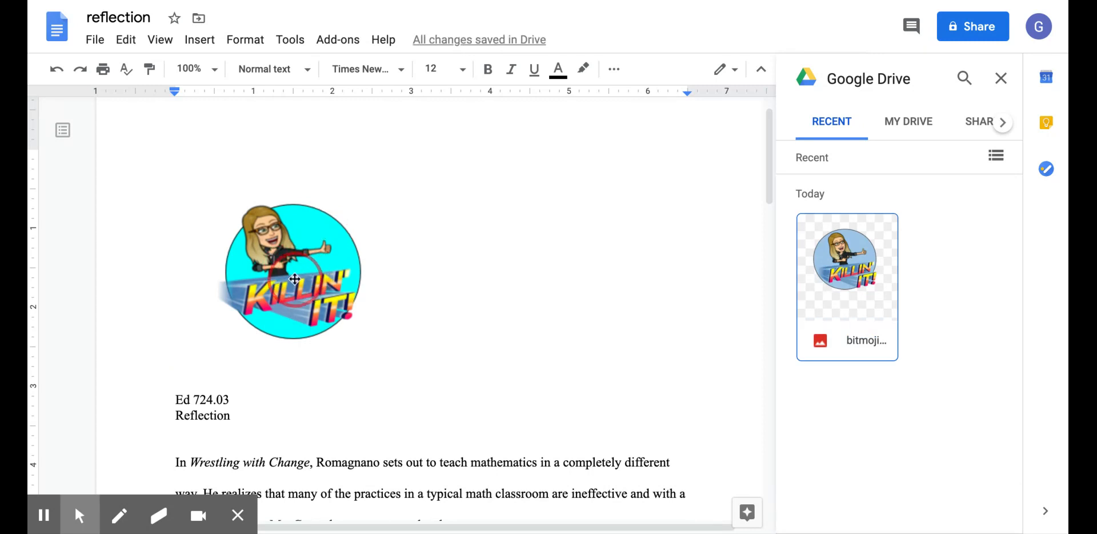
Set the KILLIN' IT! sticker image to wrap text so the essay flows beside it
left_click(292, 271)
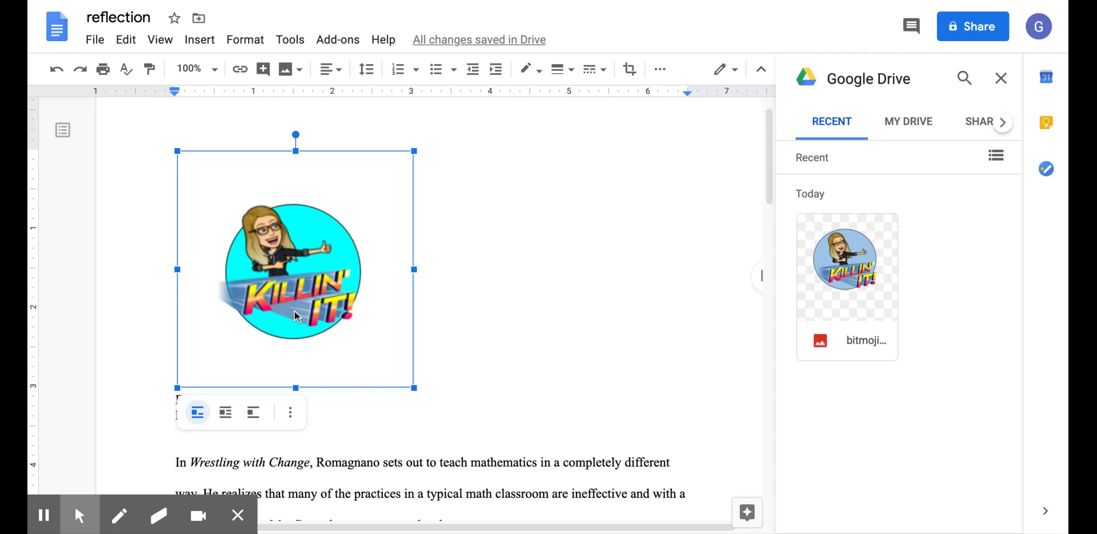
mouse_move(297, 319)
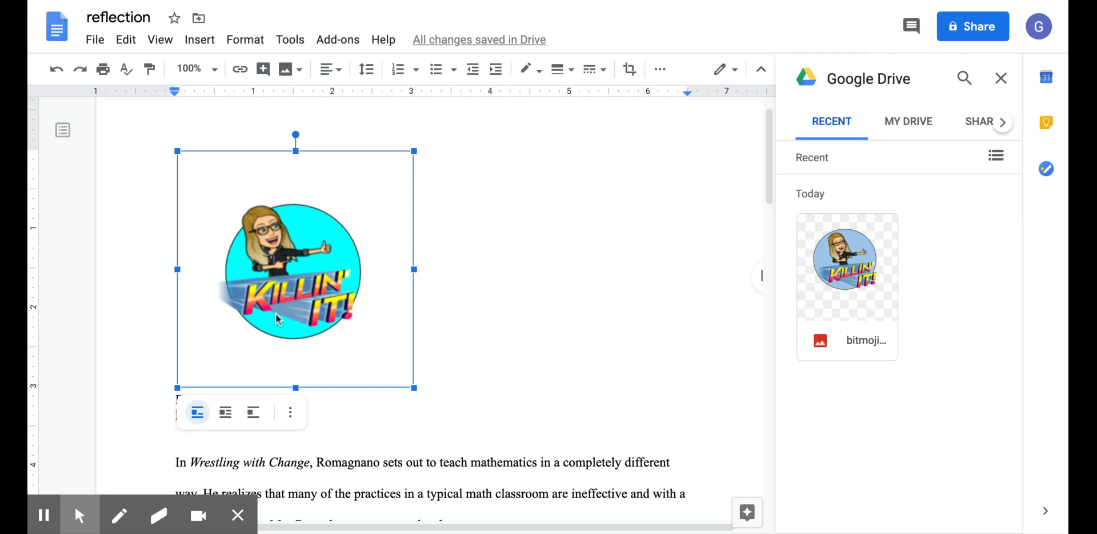
mouse_move(252, 412)
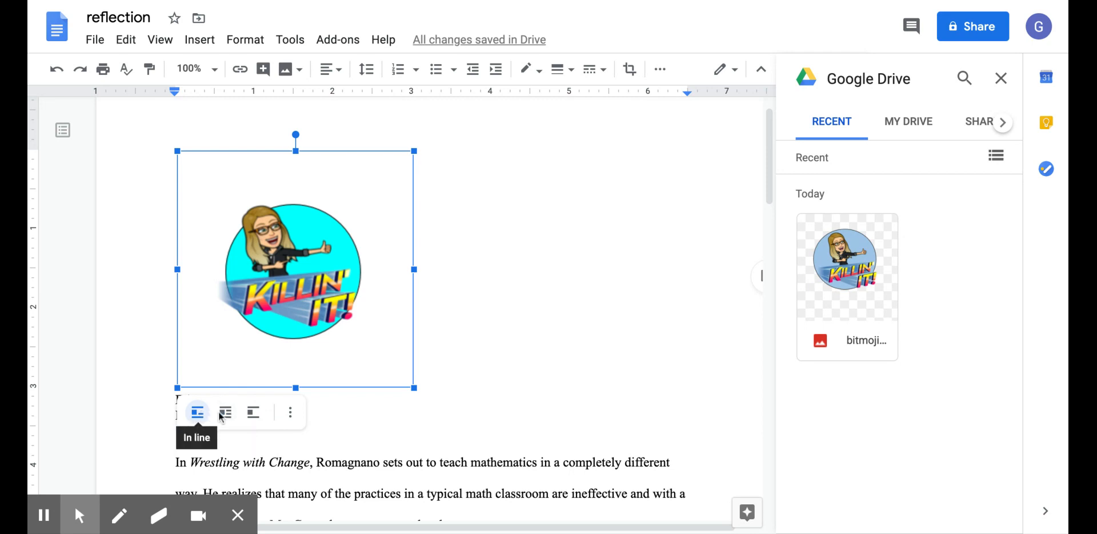
left_click(225, 412)
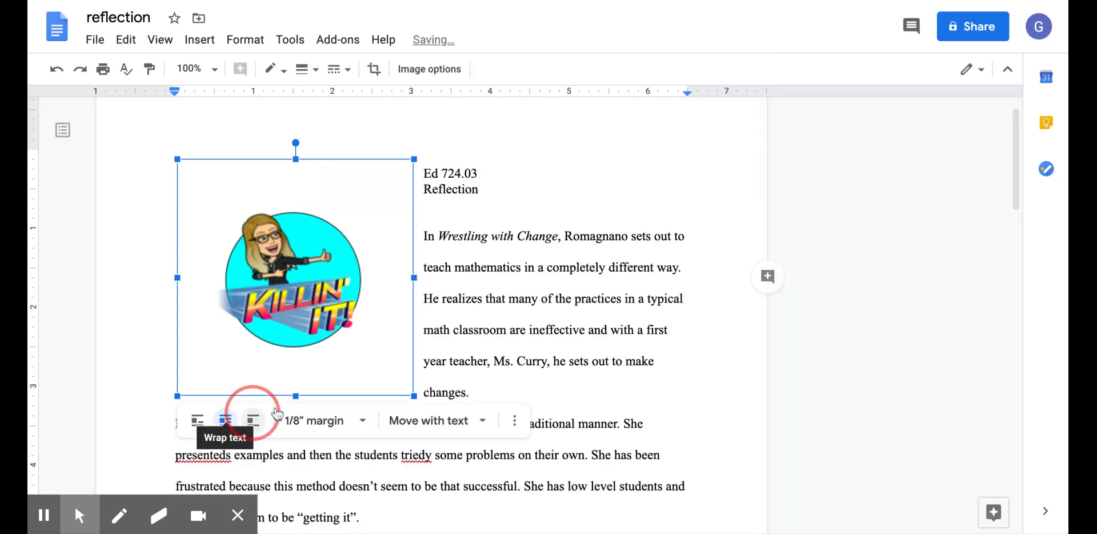
left_click(224, 421)
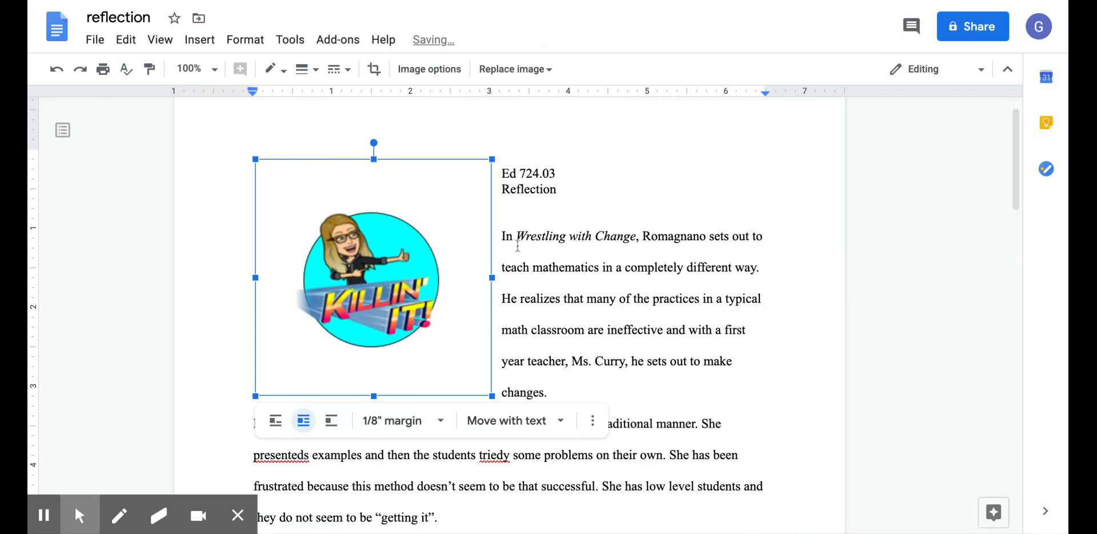
left_click(541, 212)
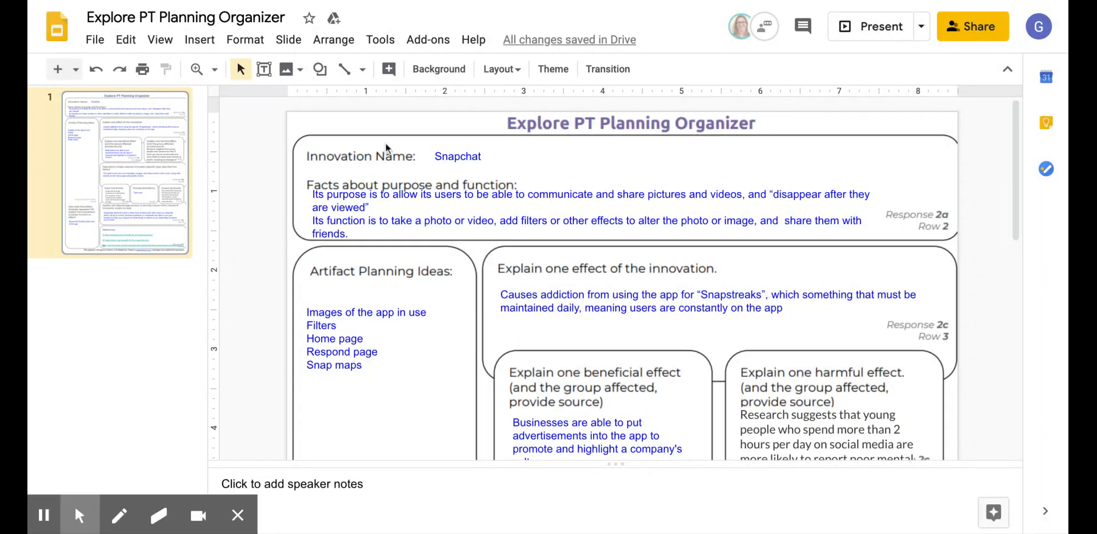
mouse_move(200, 39)
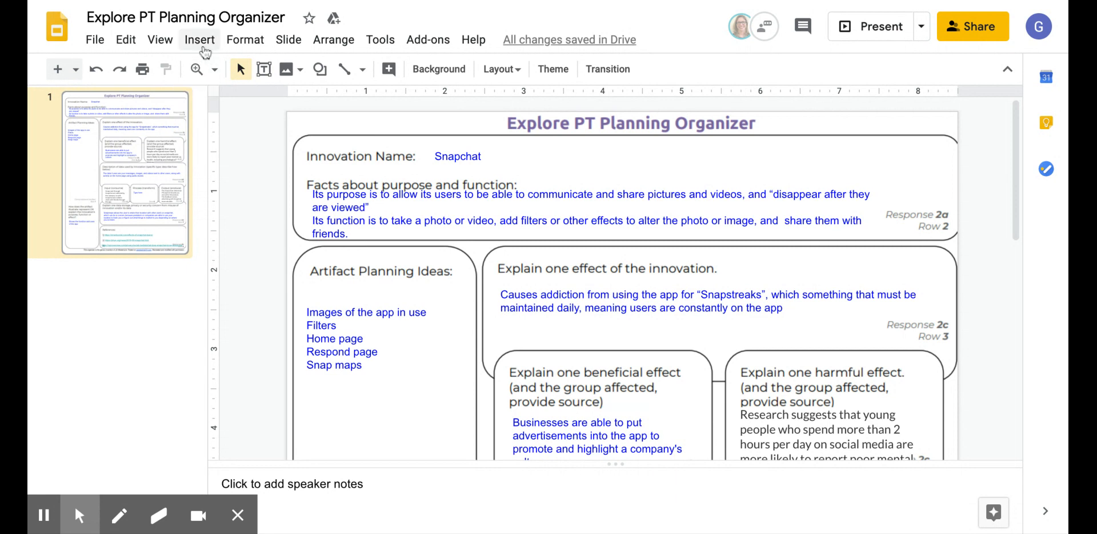
Insert the KILLIN' IT! sticker from the Drive image panel onto the organizer slide
left_click(200, 40)
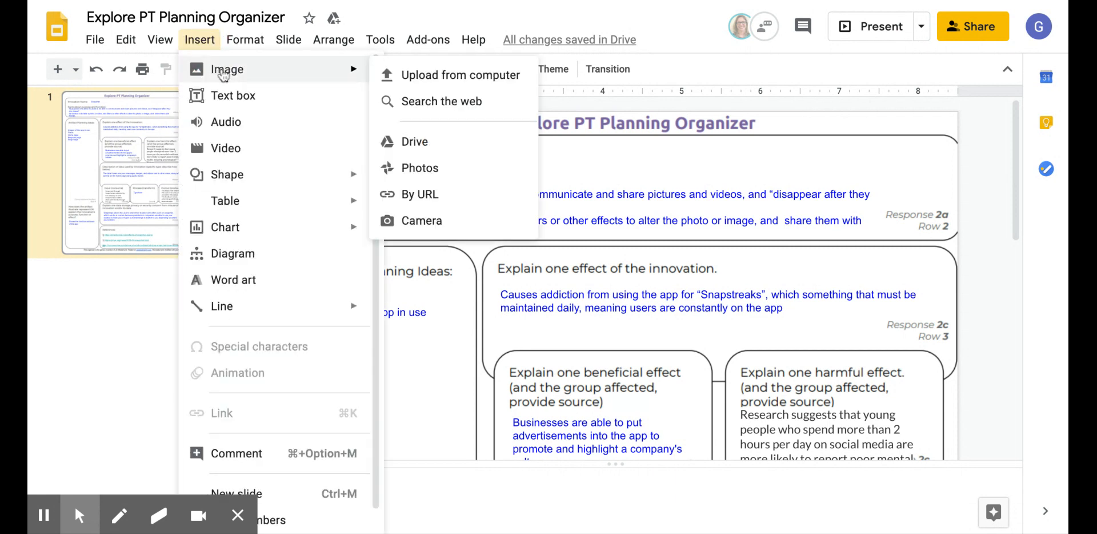
mouse_move(414, 141)
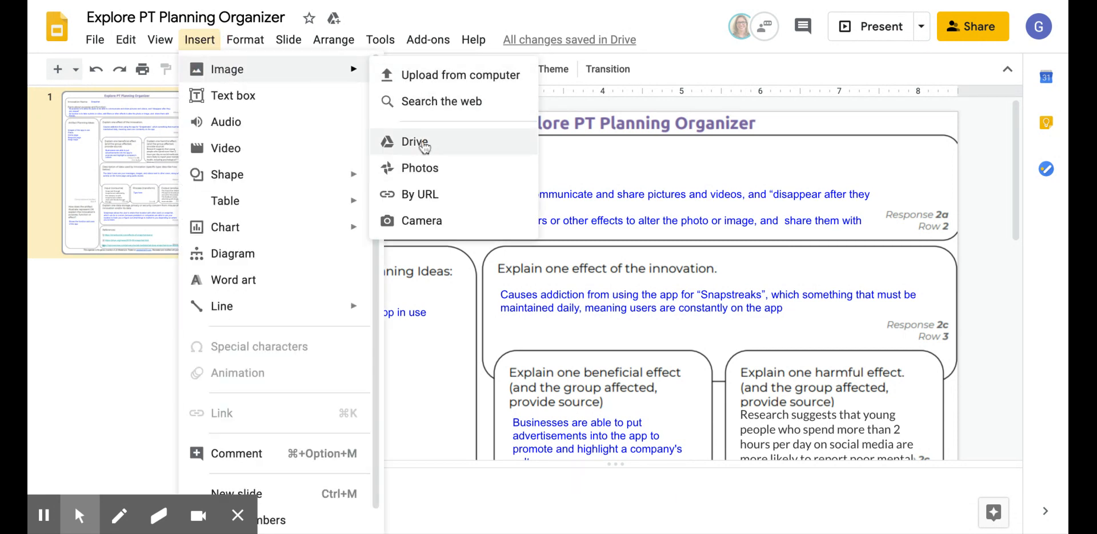
left_click(414, 141)
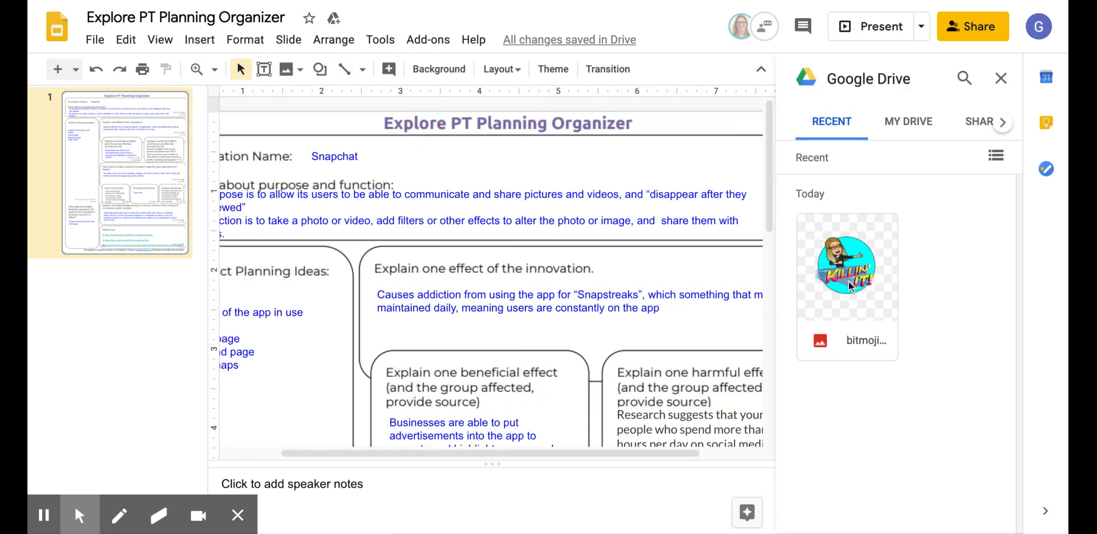
left_click(847, 262)
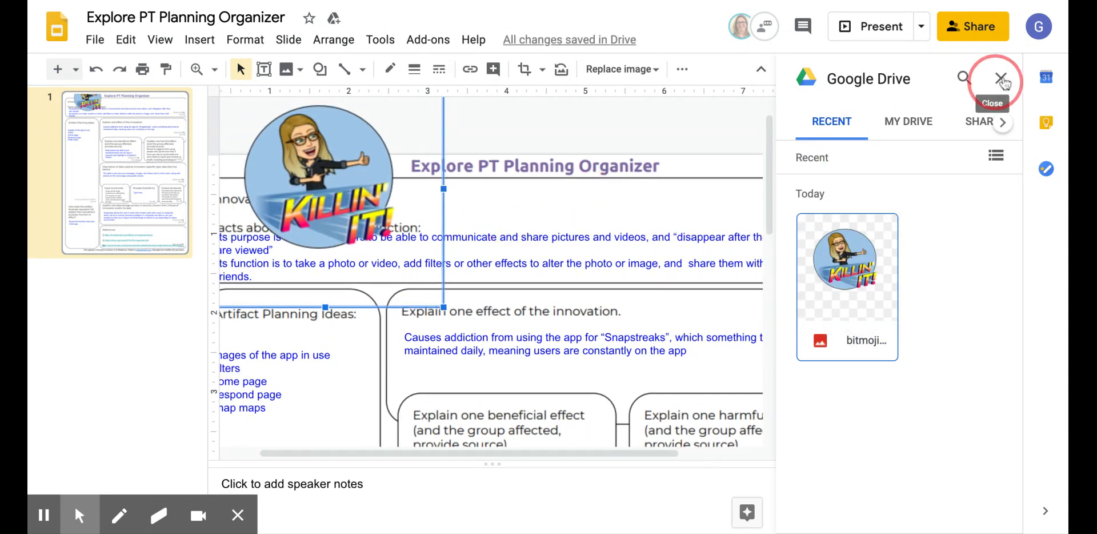
Close the Google Drive side panel, leaving the sticker at the slide's top-left
left_click(1002, 79)
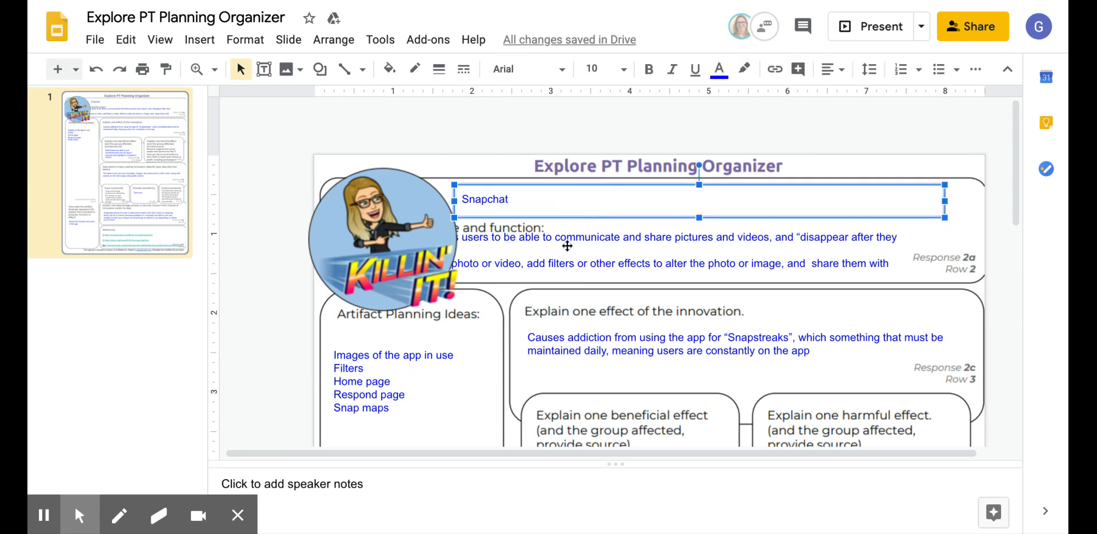
mouse_move(775, 123)
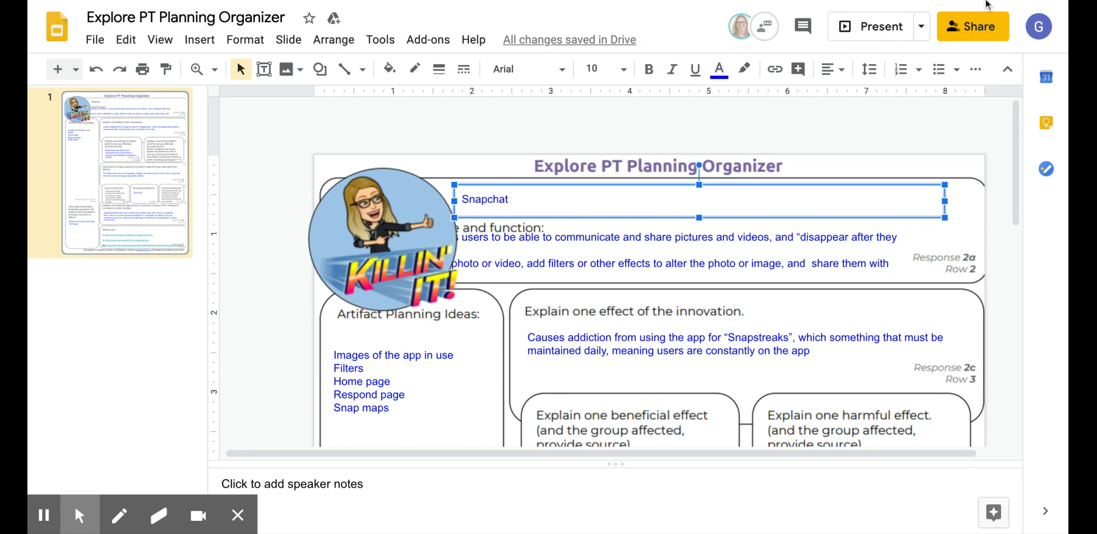
mouse_move(992, 98)
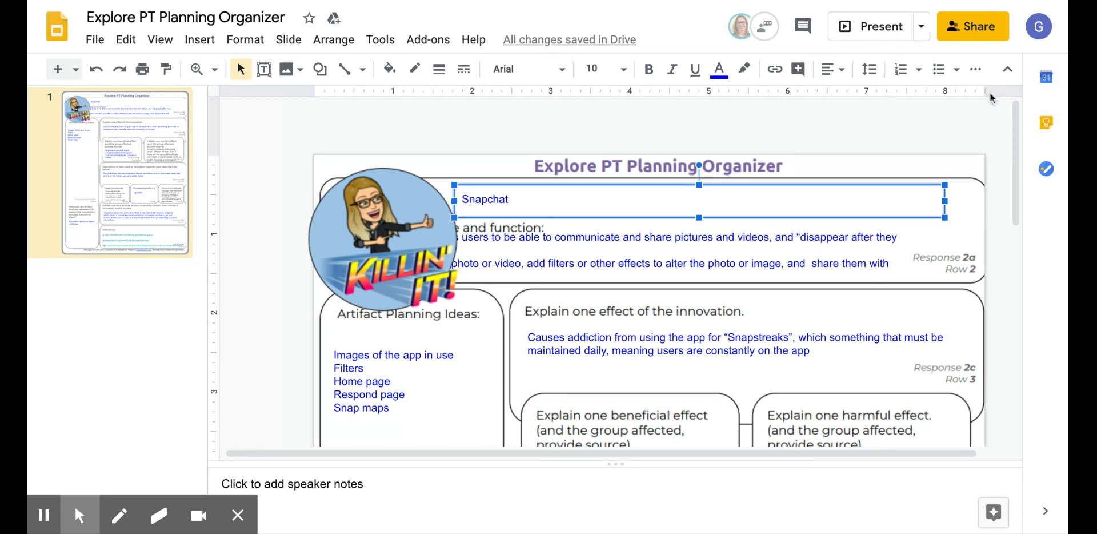